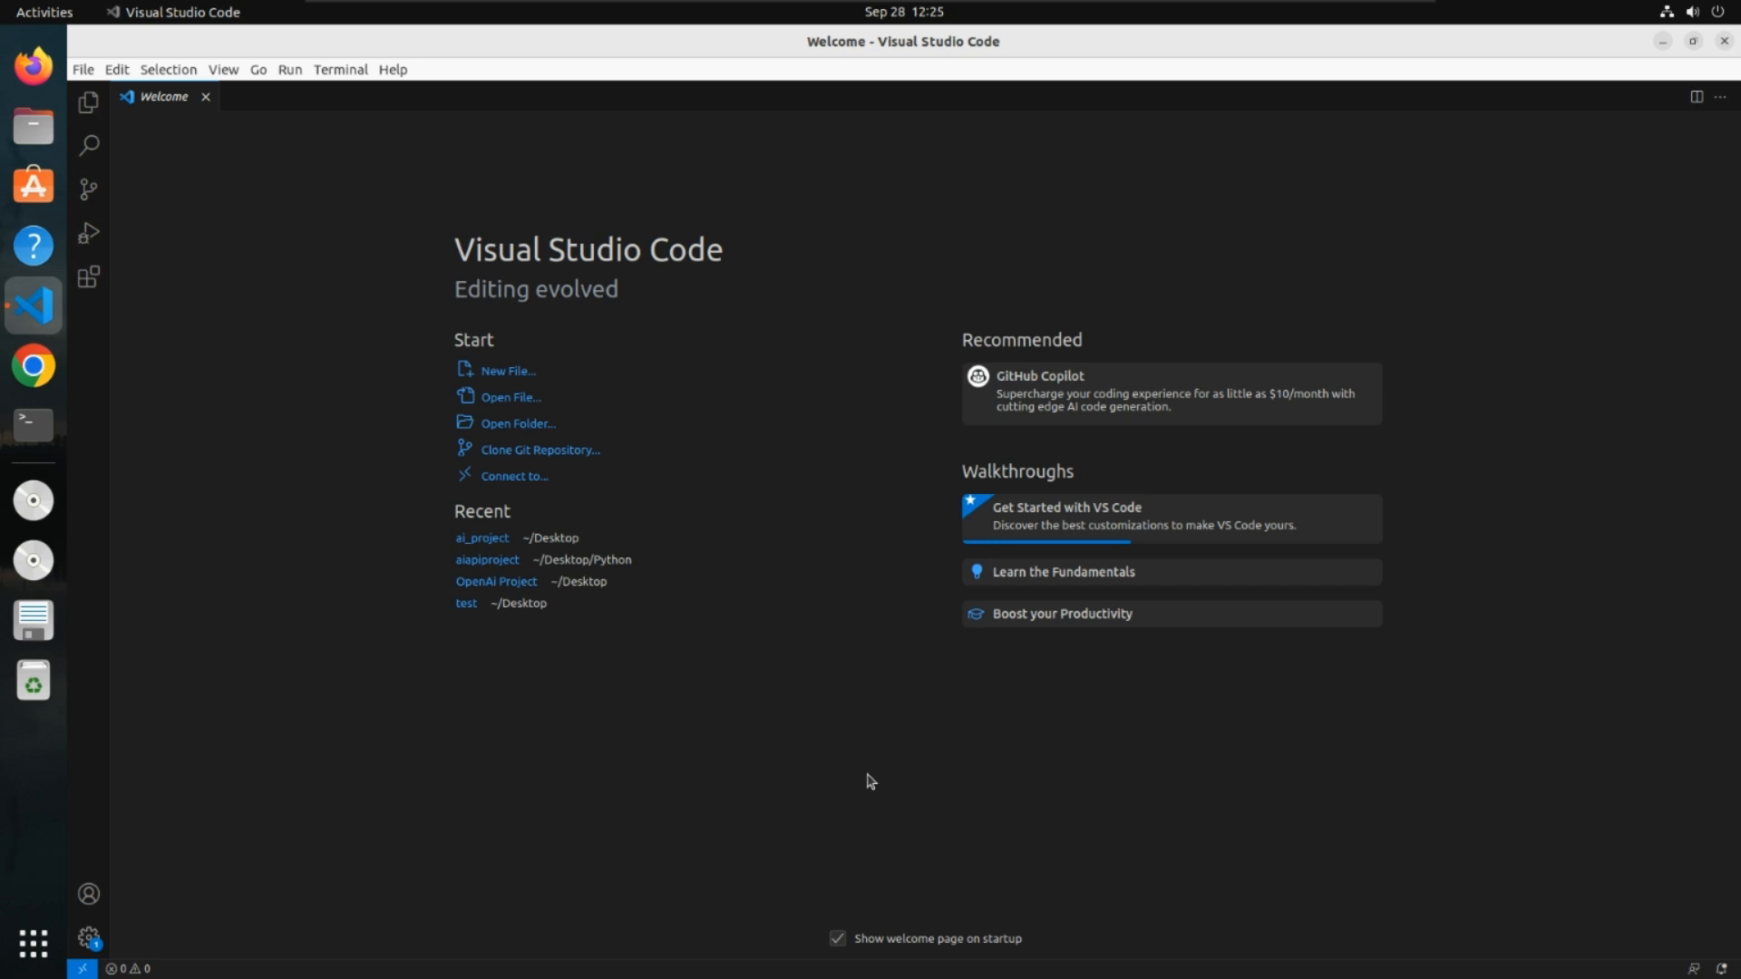
{"action": "mouse_move", "coordinate": [949, 441]}
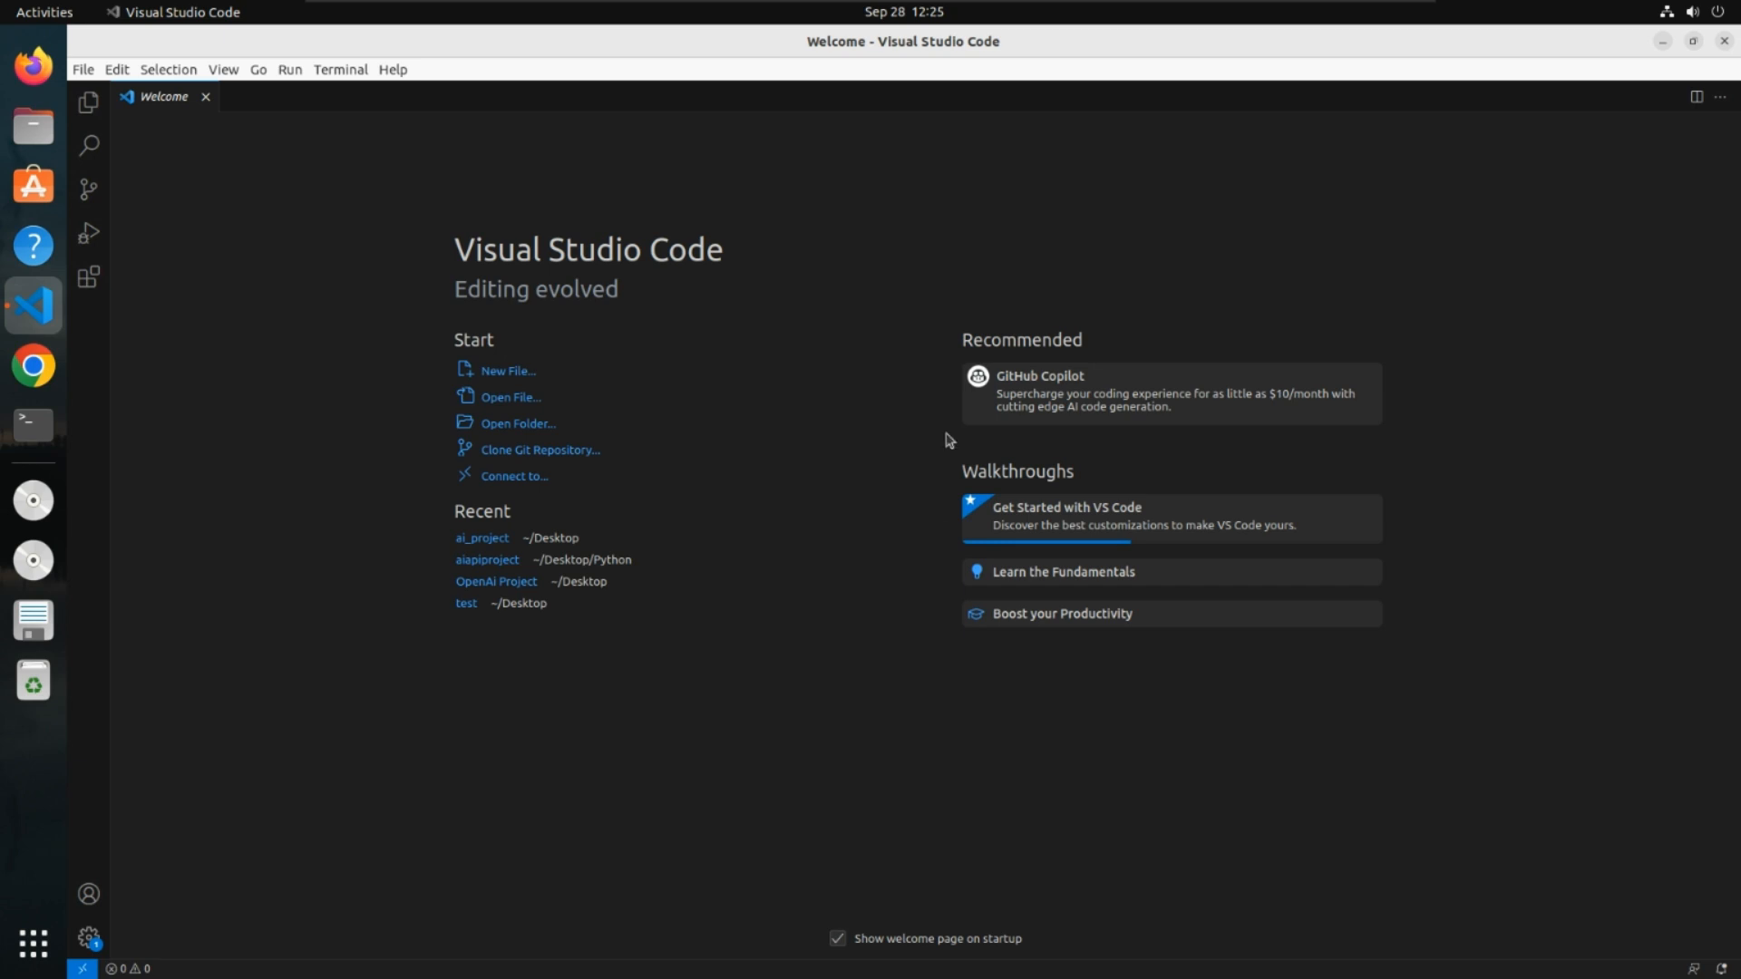
{"action": "mouse_move", "coordinate": [187, 314]}
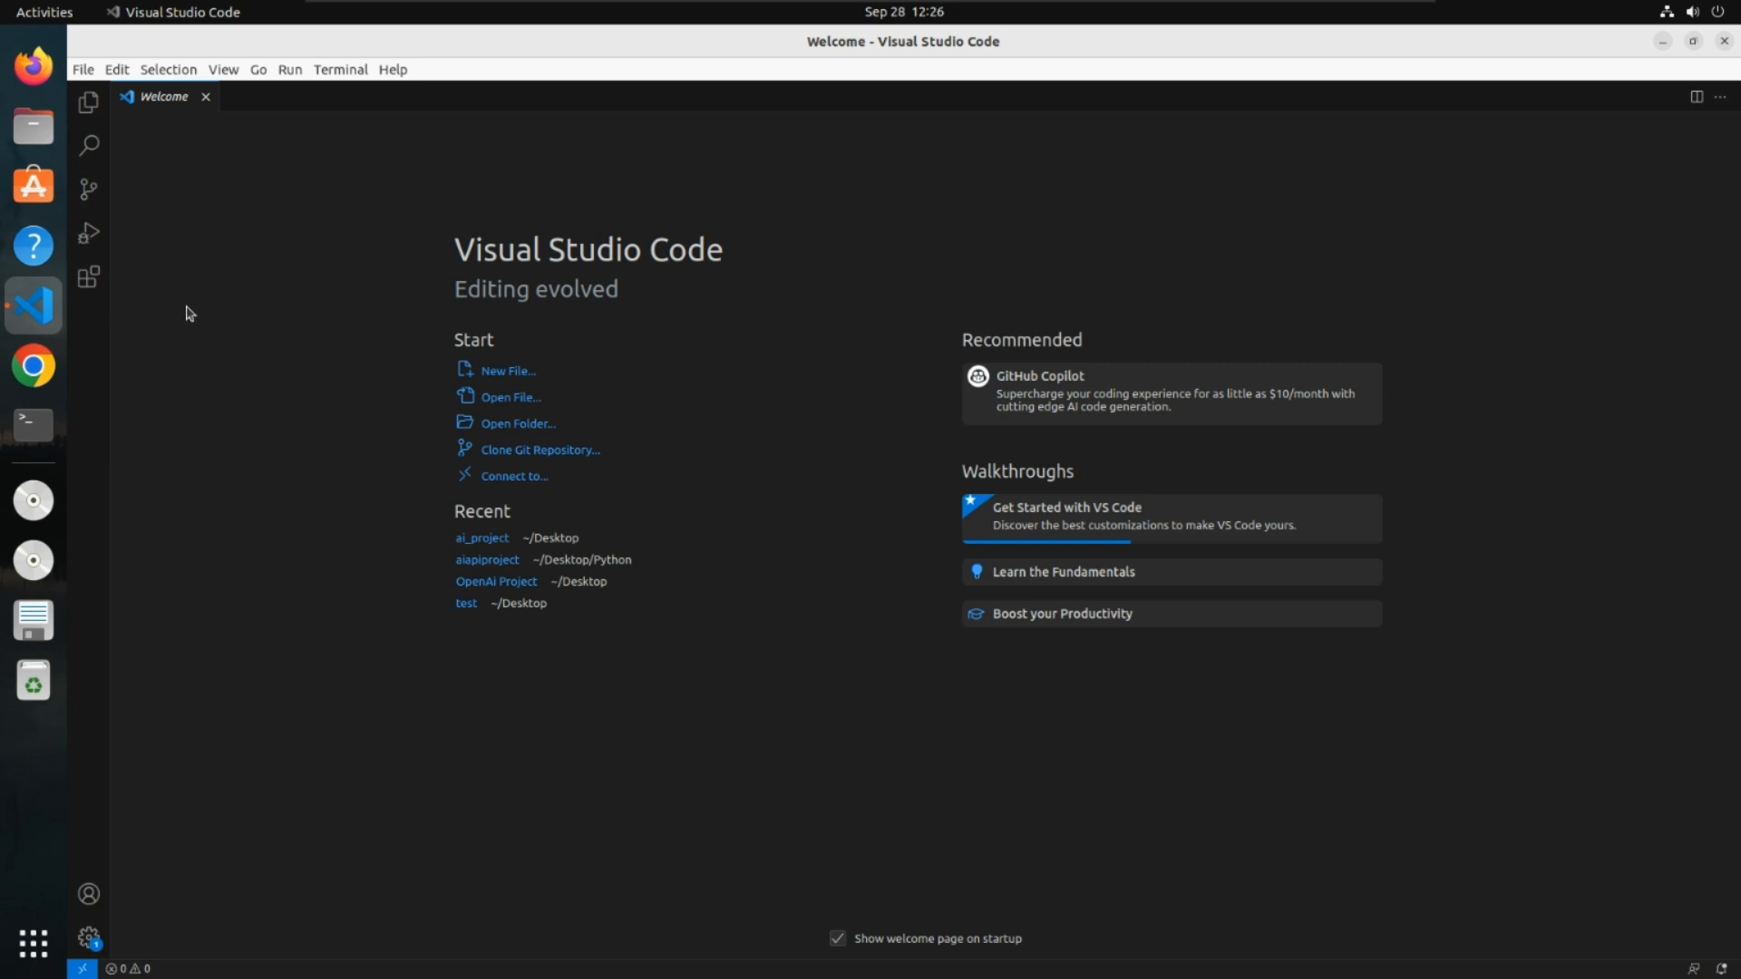
Step: Find 'cody ai' in the Extensions marketplace and install Cody AI by Sourcegraph
{"action": "left_click", "coordinate": [89, 275]}
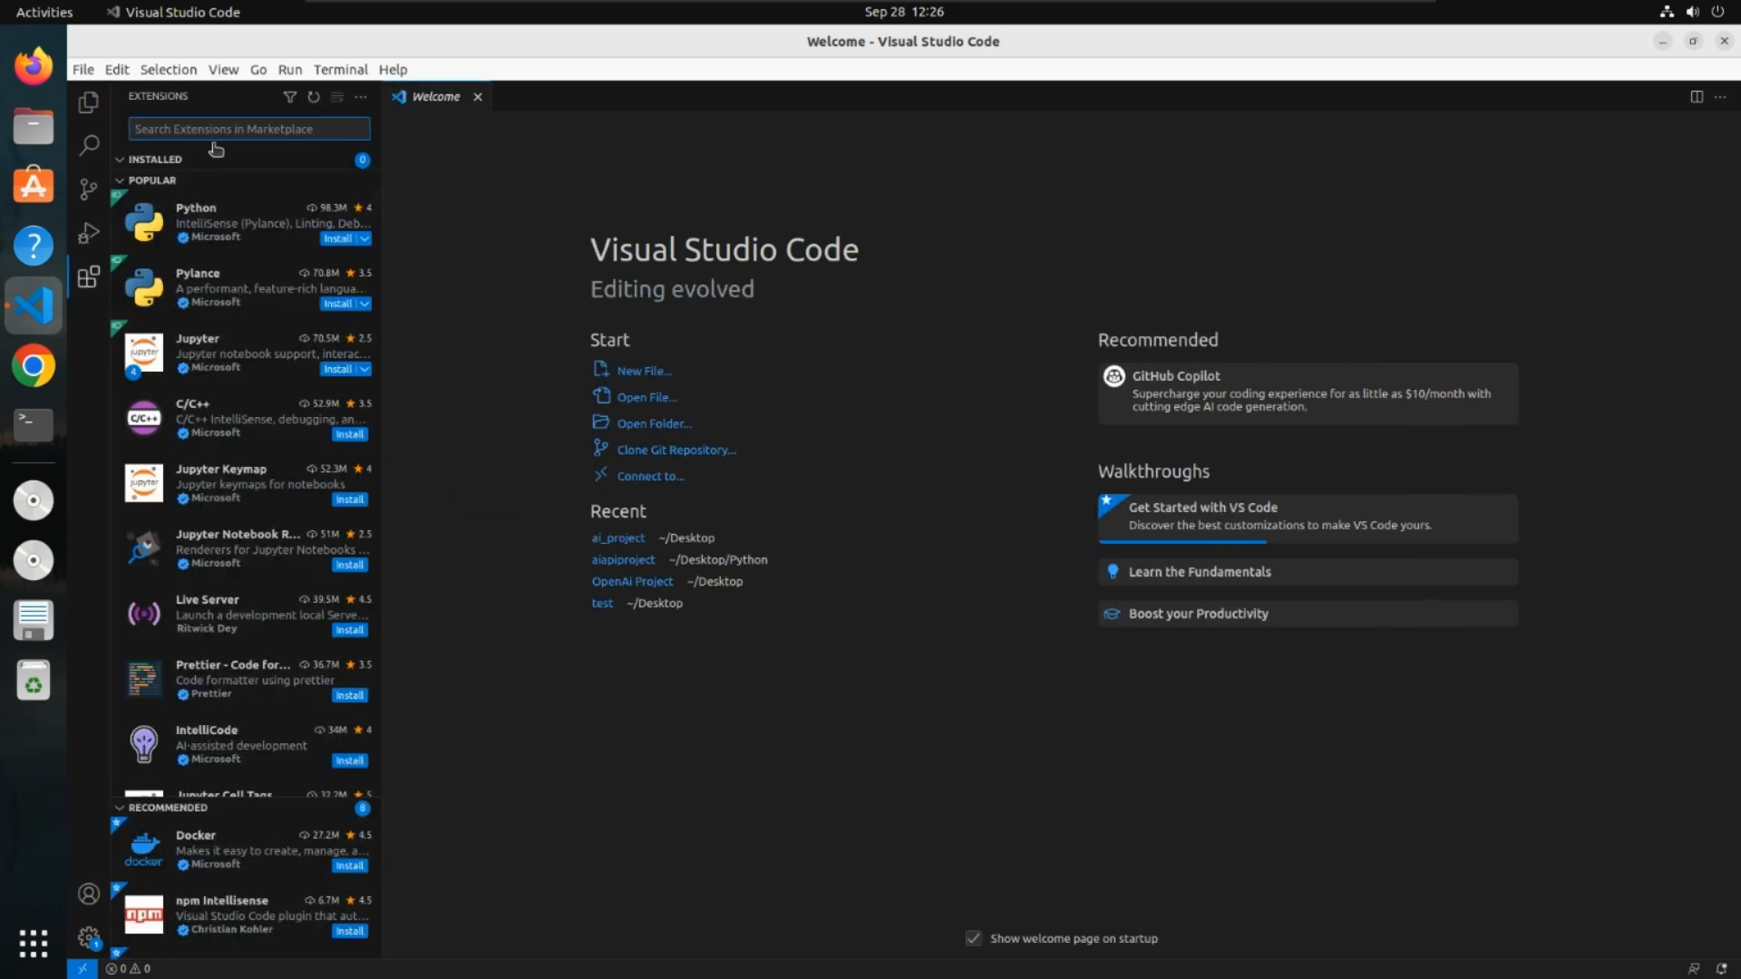
{"action": "type", "text": "c"}
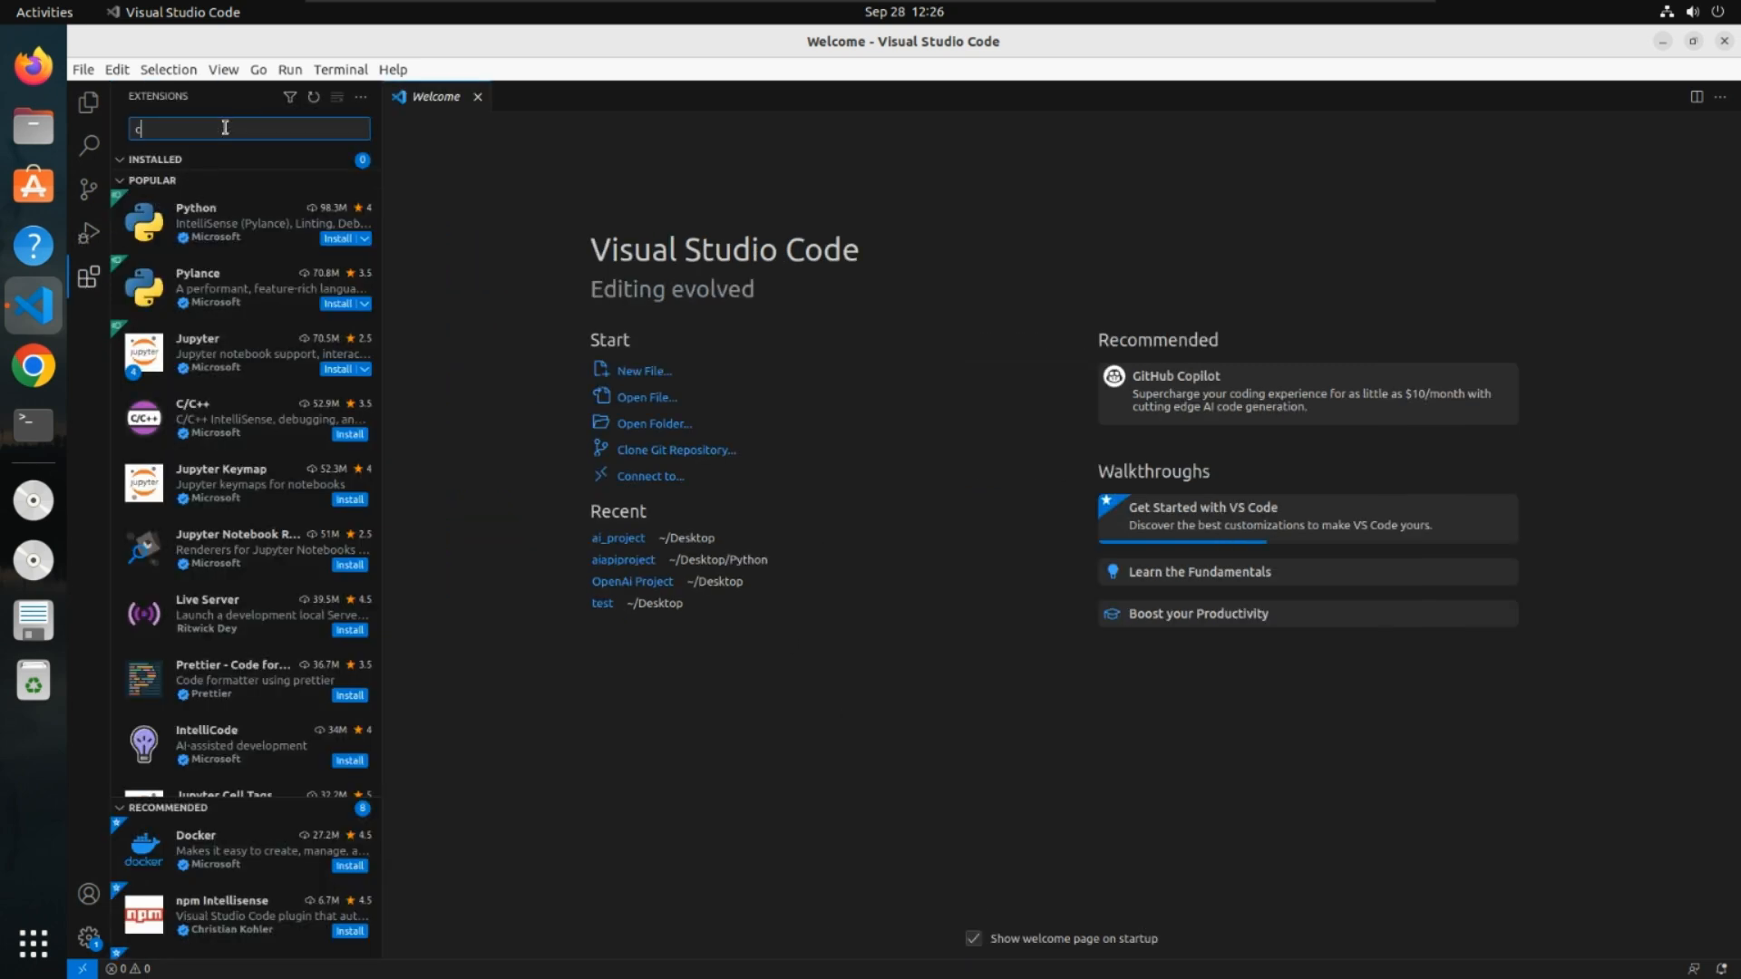
{"action": "type", "text": "ody ai"}
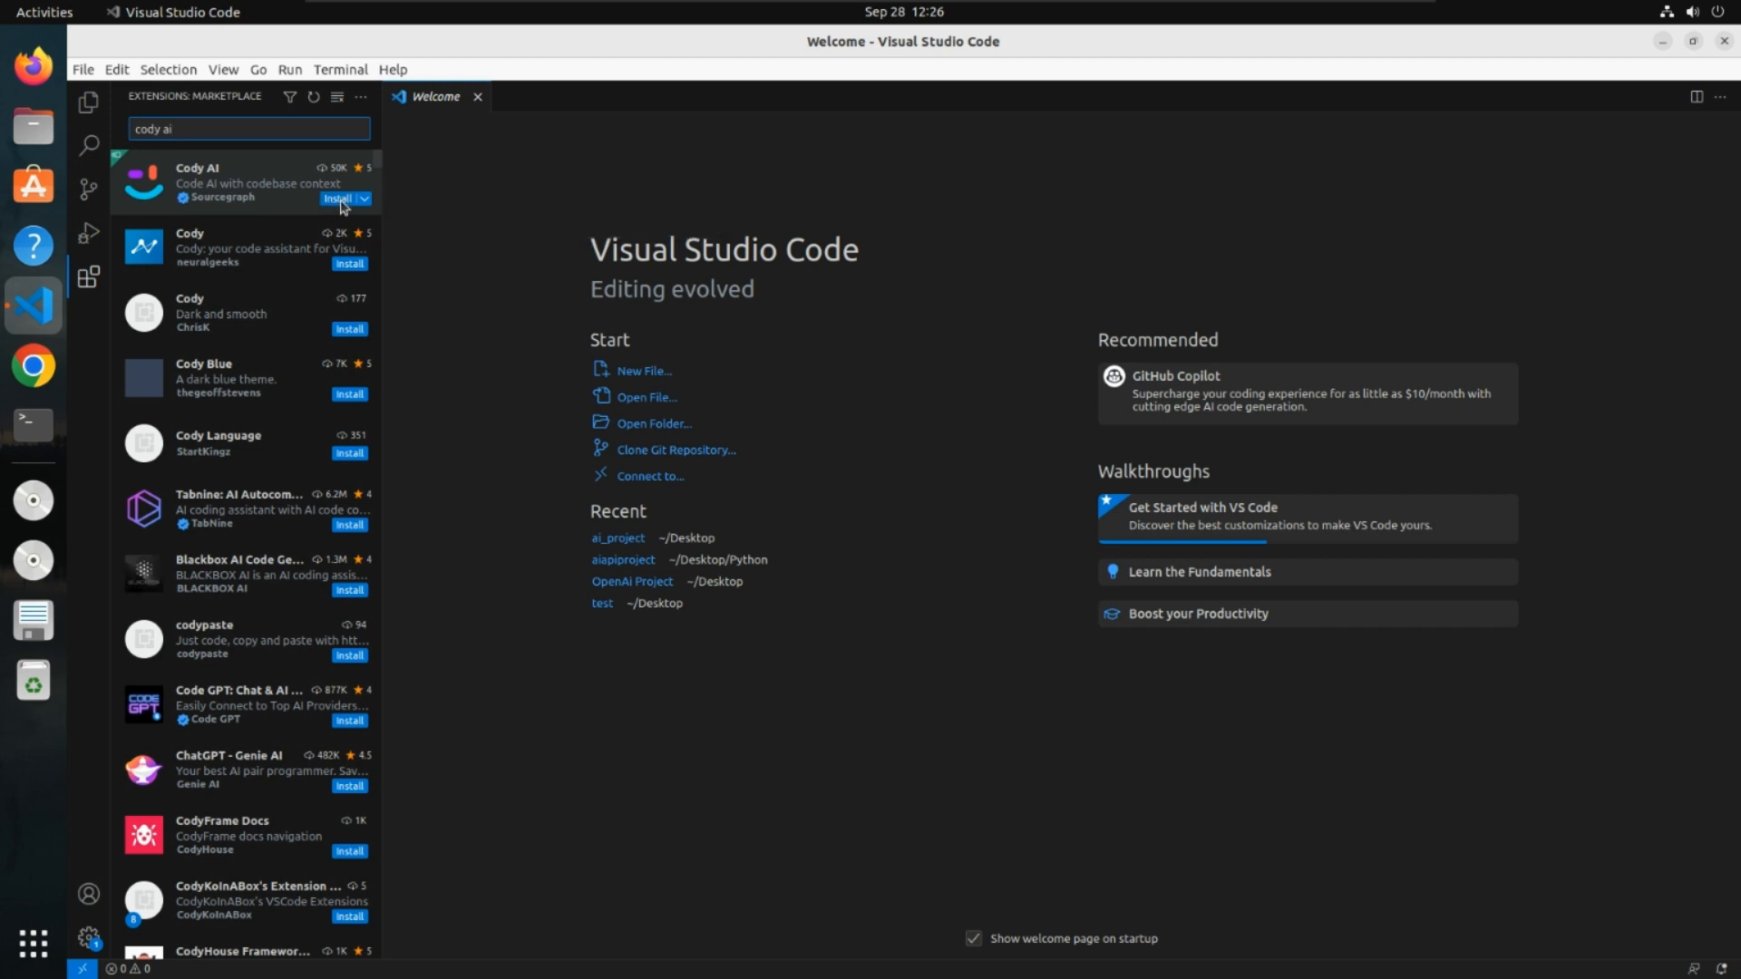
{"action": "left_click", "coordinate": [337, 197]}
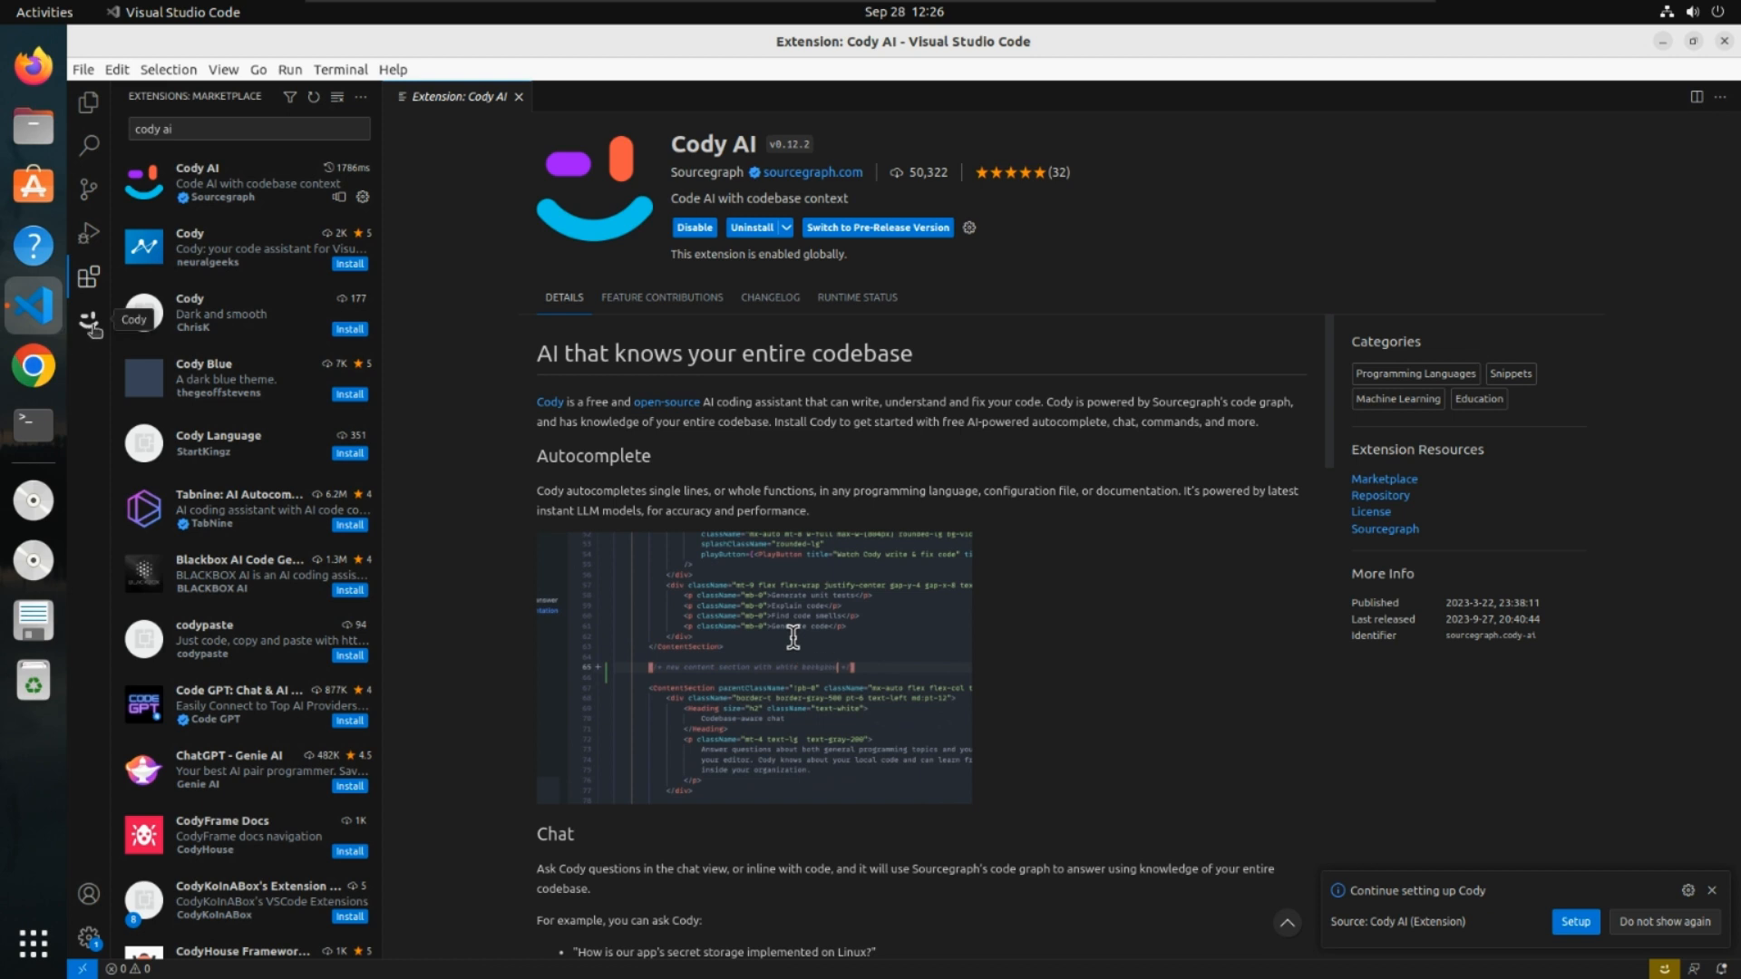
Step: Start Cody's Google sign-in from the Cody chat panel
{"action": "left_click", "coordinate": [87, 323]}
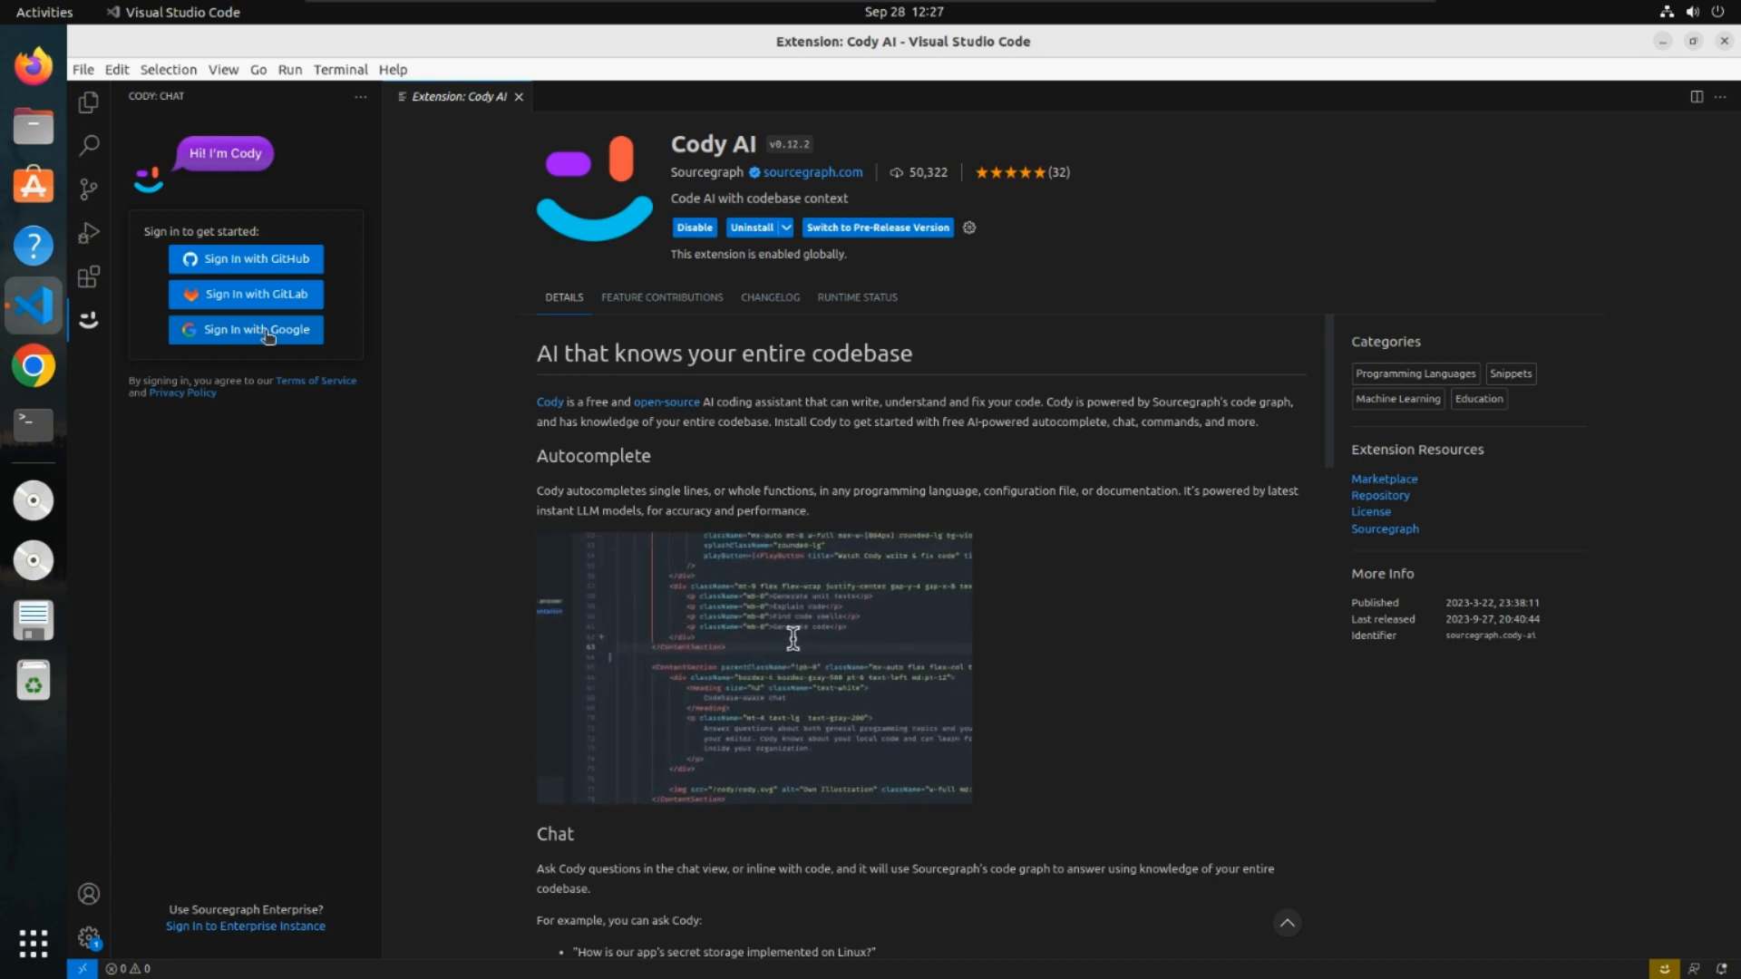
{"action": "left_click", "coordinate": [245, 328]}
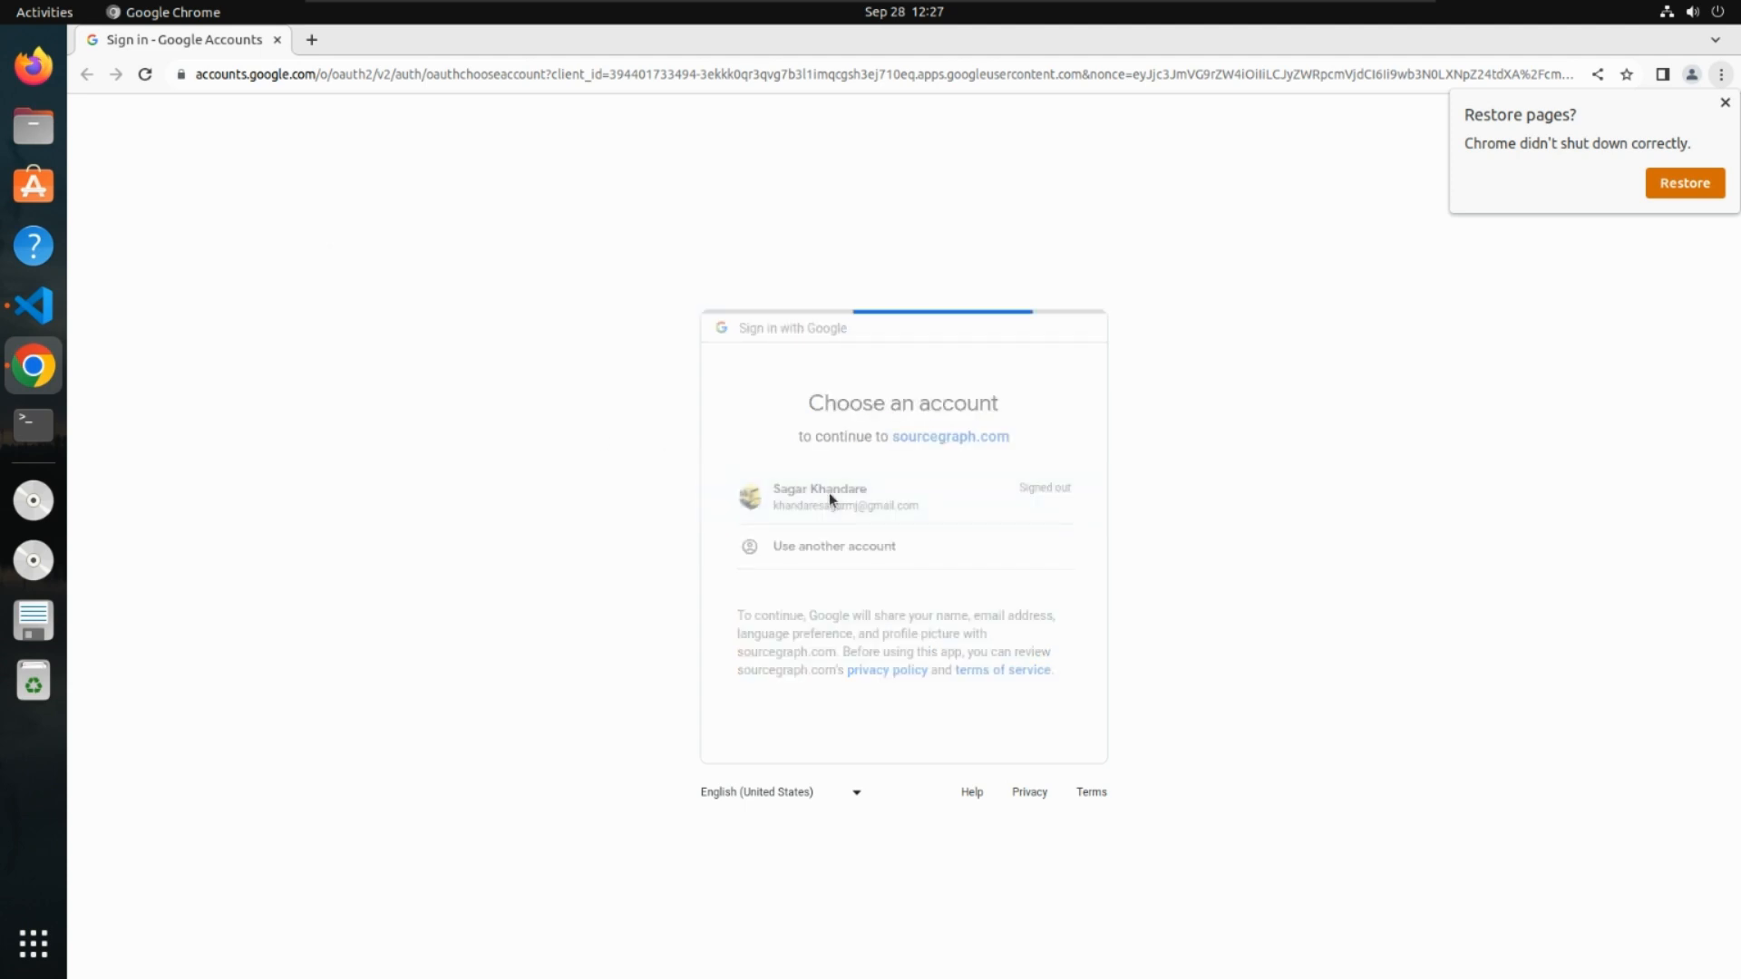
Step: Sign in with the existing Google account, entering the password and continuing to Sourcegraph
{"action": "left_click", "coordinate": [845, 497]}
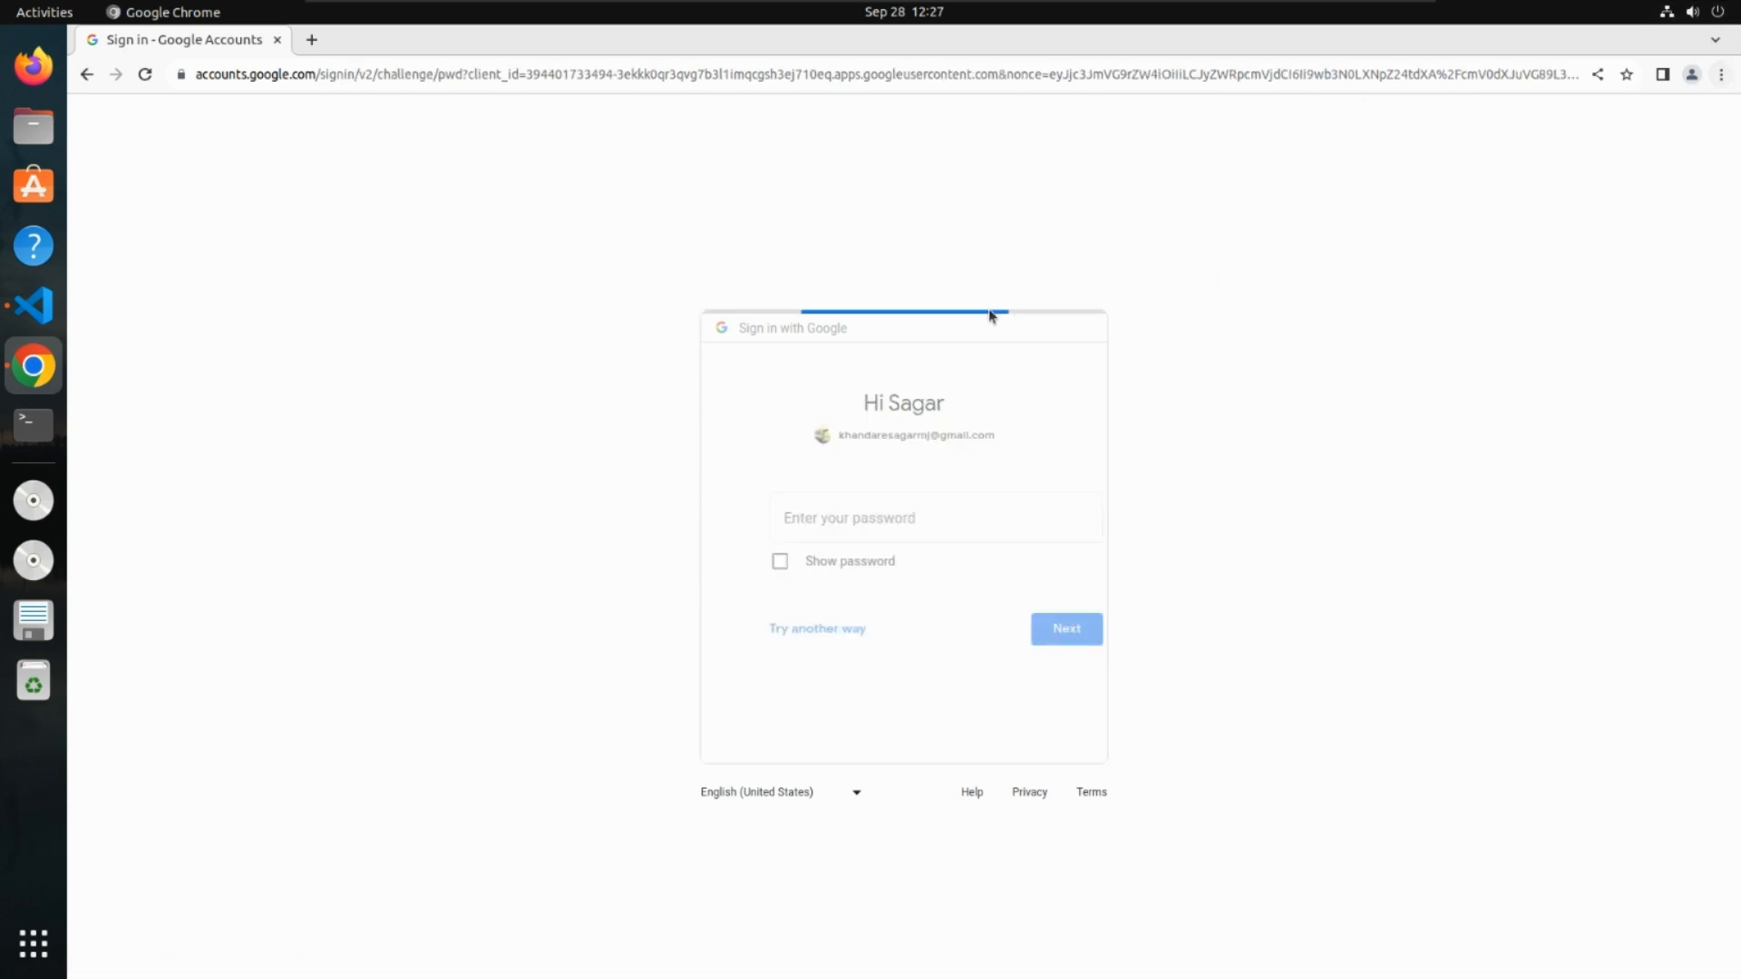
{"action": "left_click", "coordinate": [903, 517]}
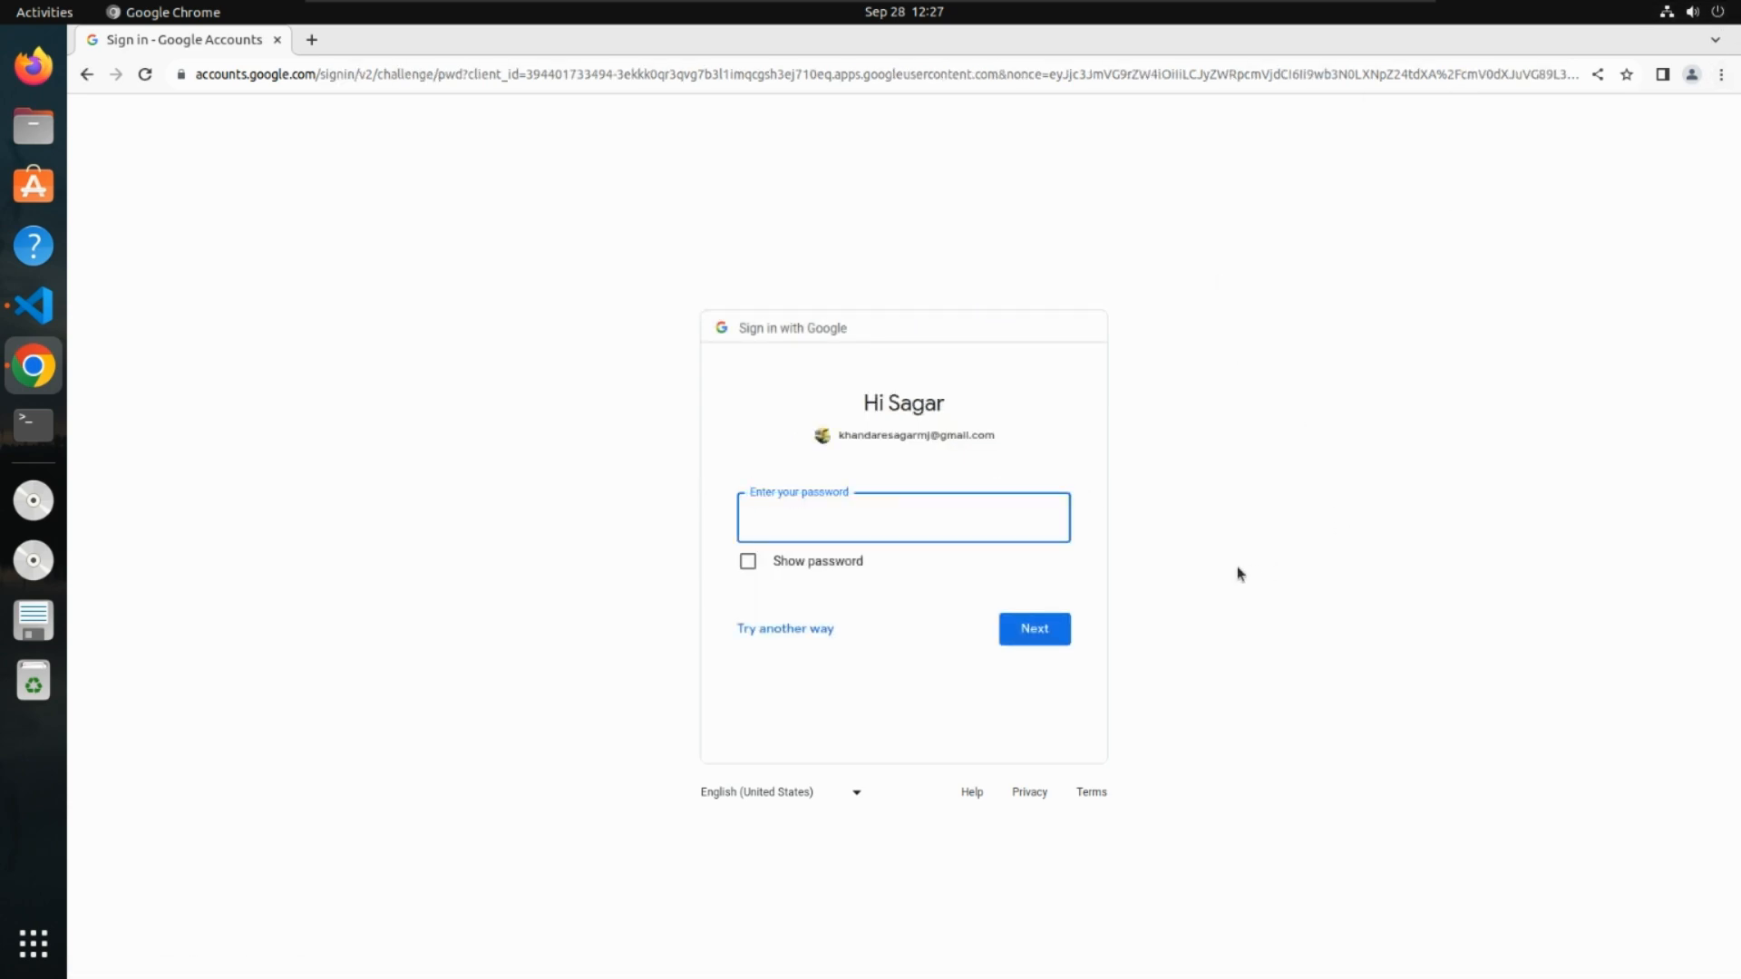
{"action": "type", "text": "password"}
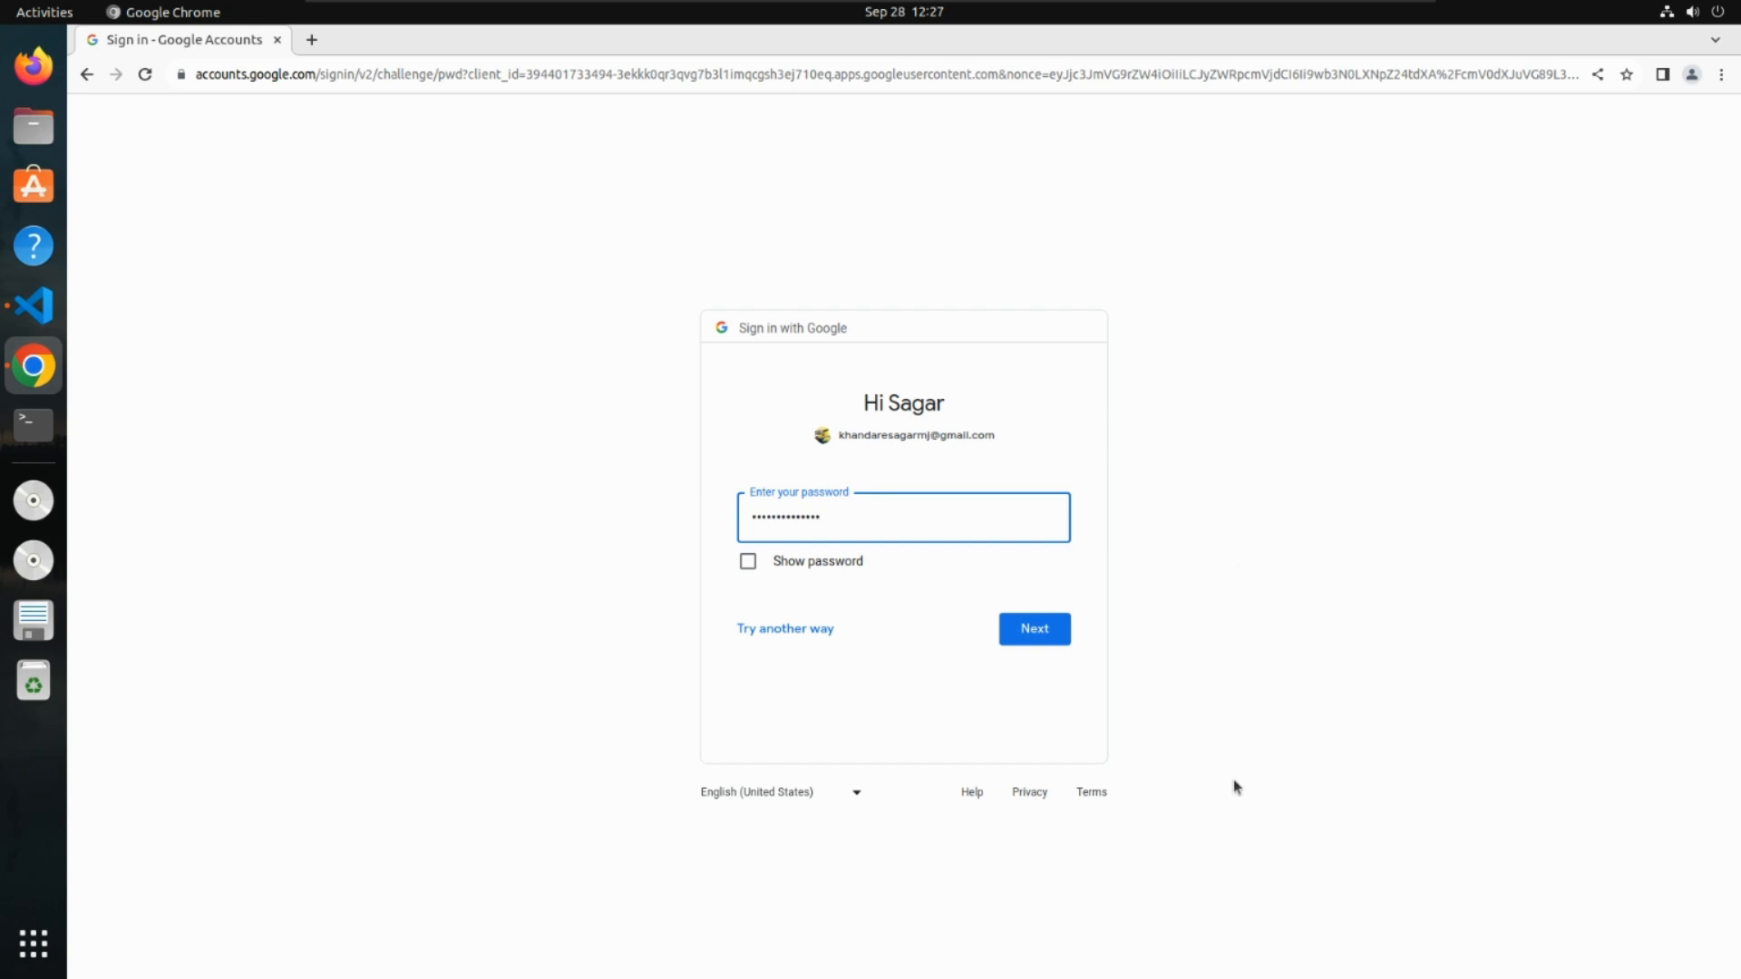
{"action": "left_click", "coordinate": [1031, 629]}
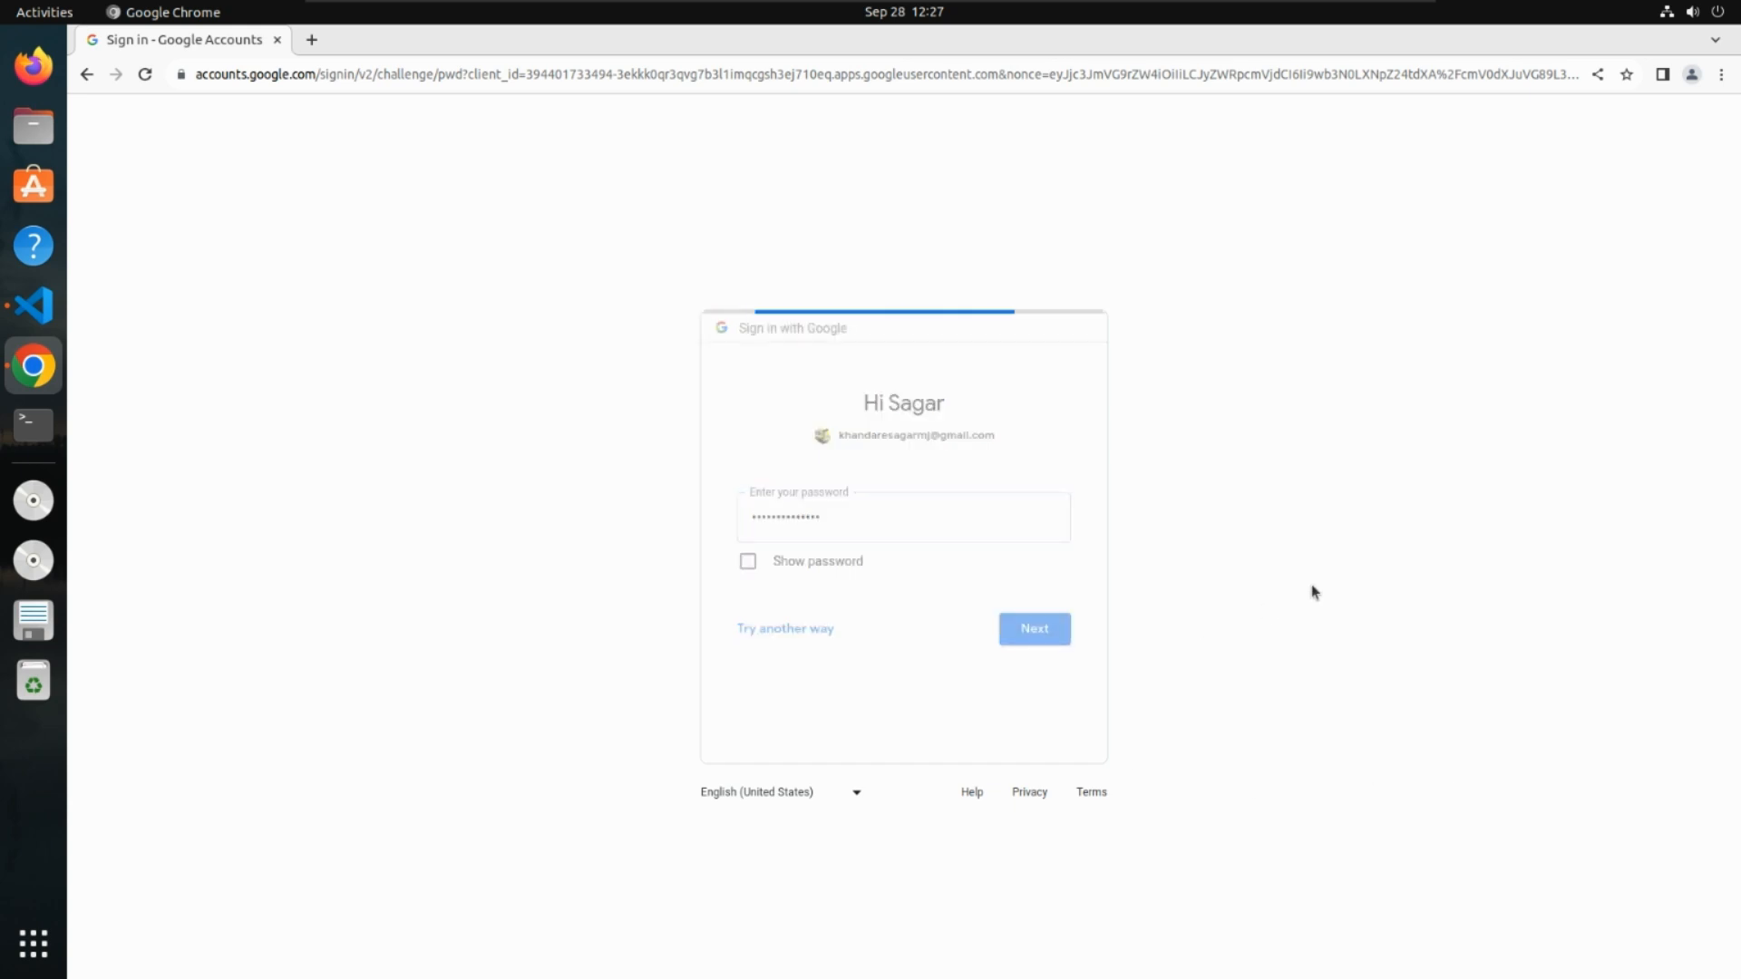
{"action": "left_click", "coordinate": [1032, 629]}
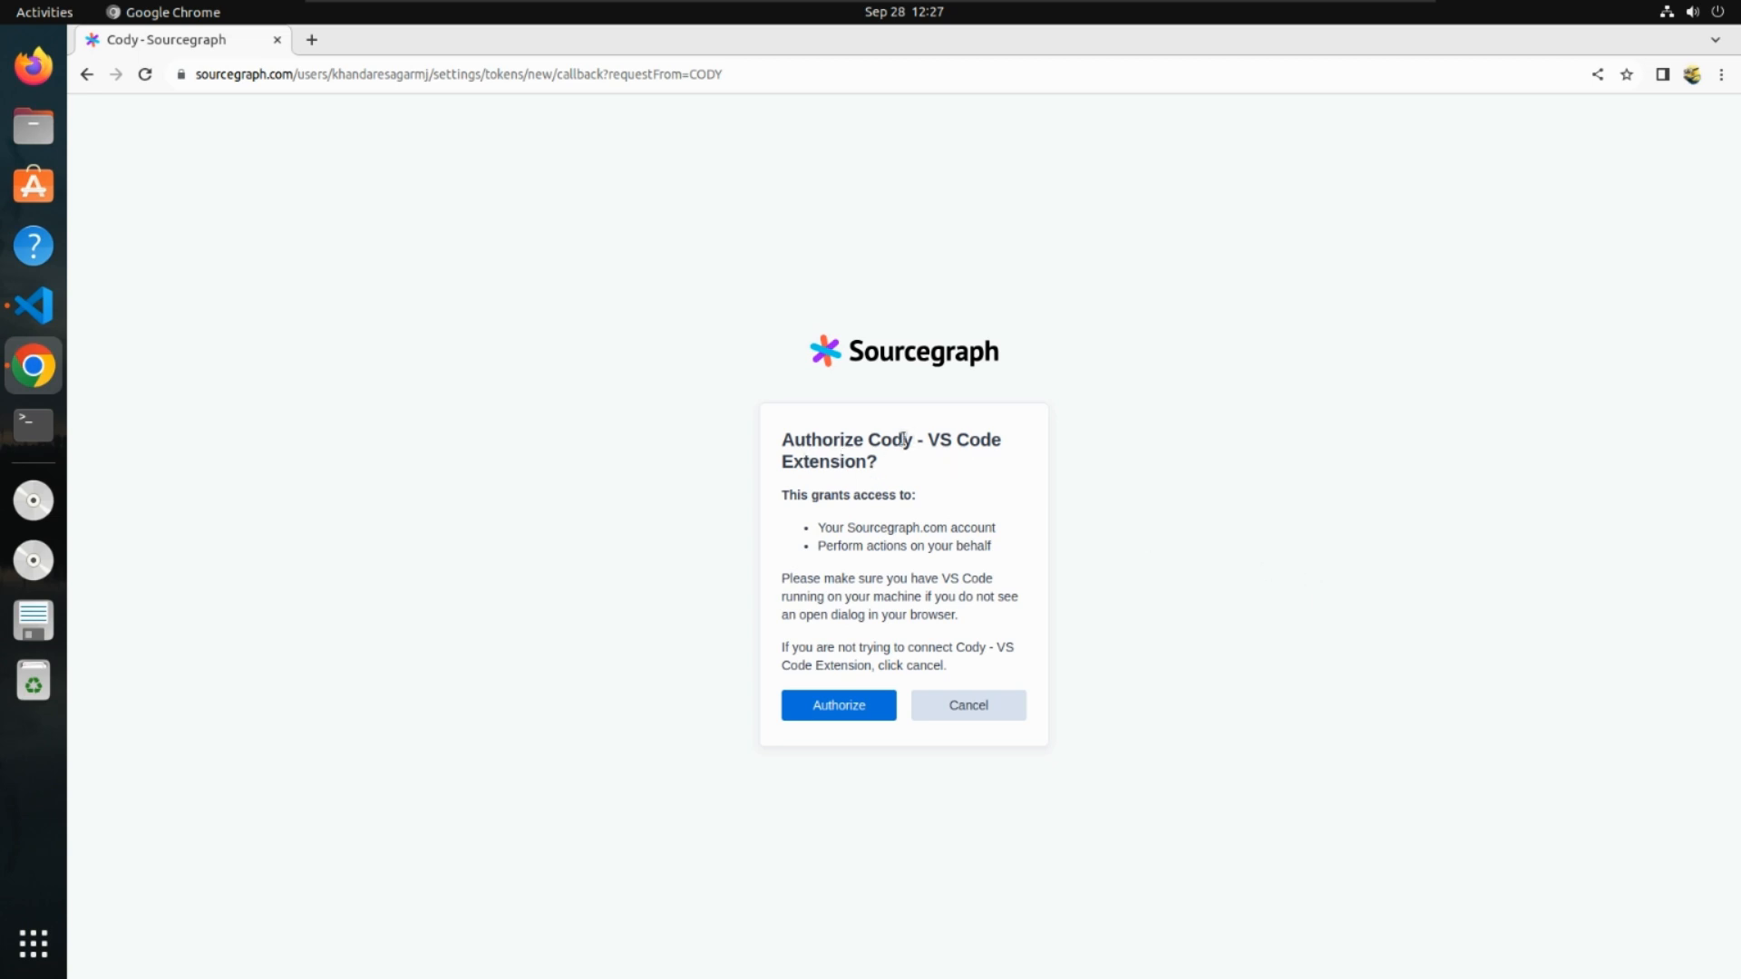
Step: Authorize the Cody VS Code extension on Sourcegraph and hand the link to Visual Studio Code
{"action": "left_click", "coordinate": [838, 705]}
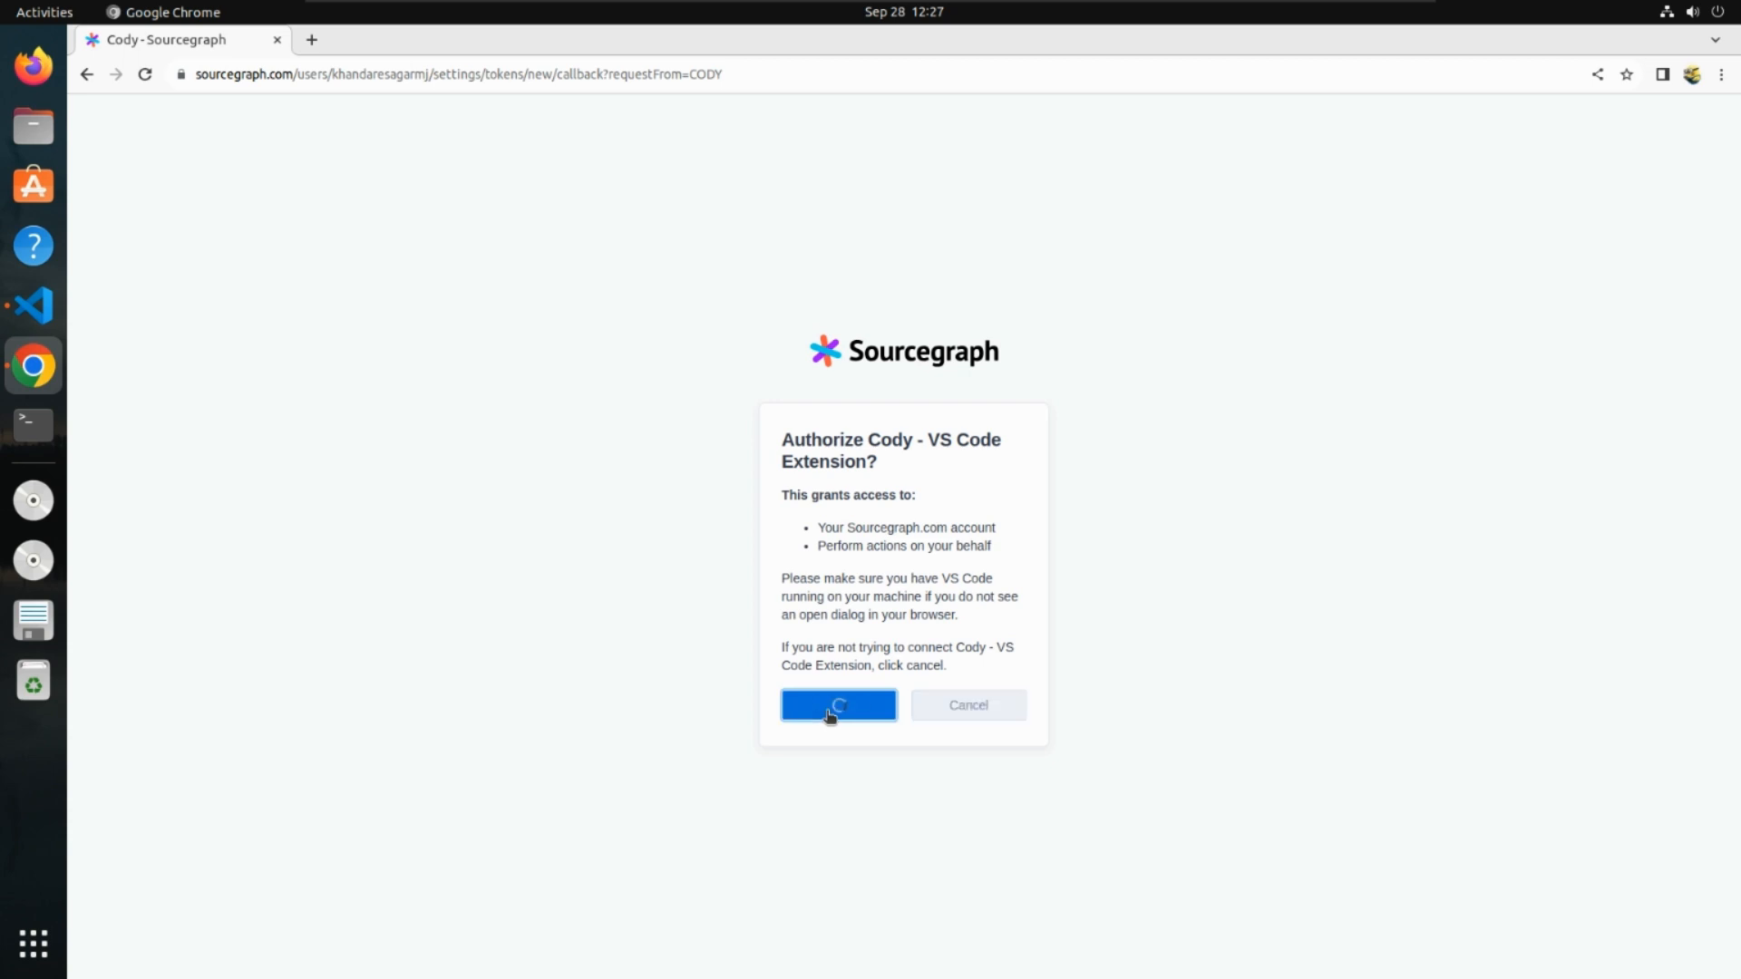
{"action": "left_click", "coordinate": [838, 705]}
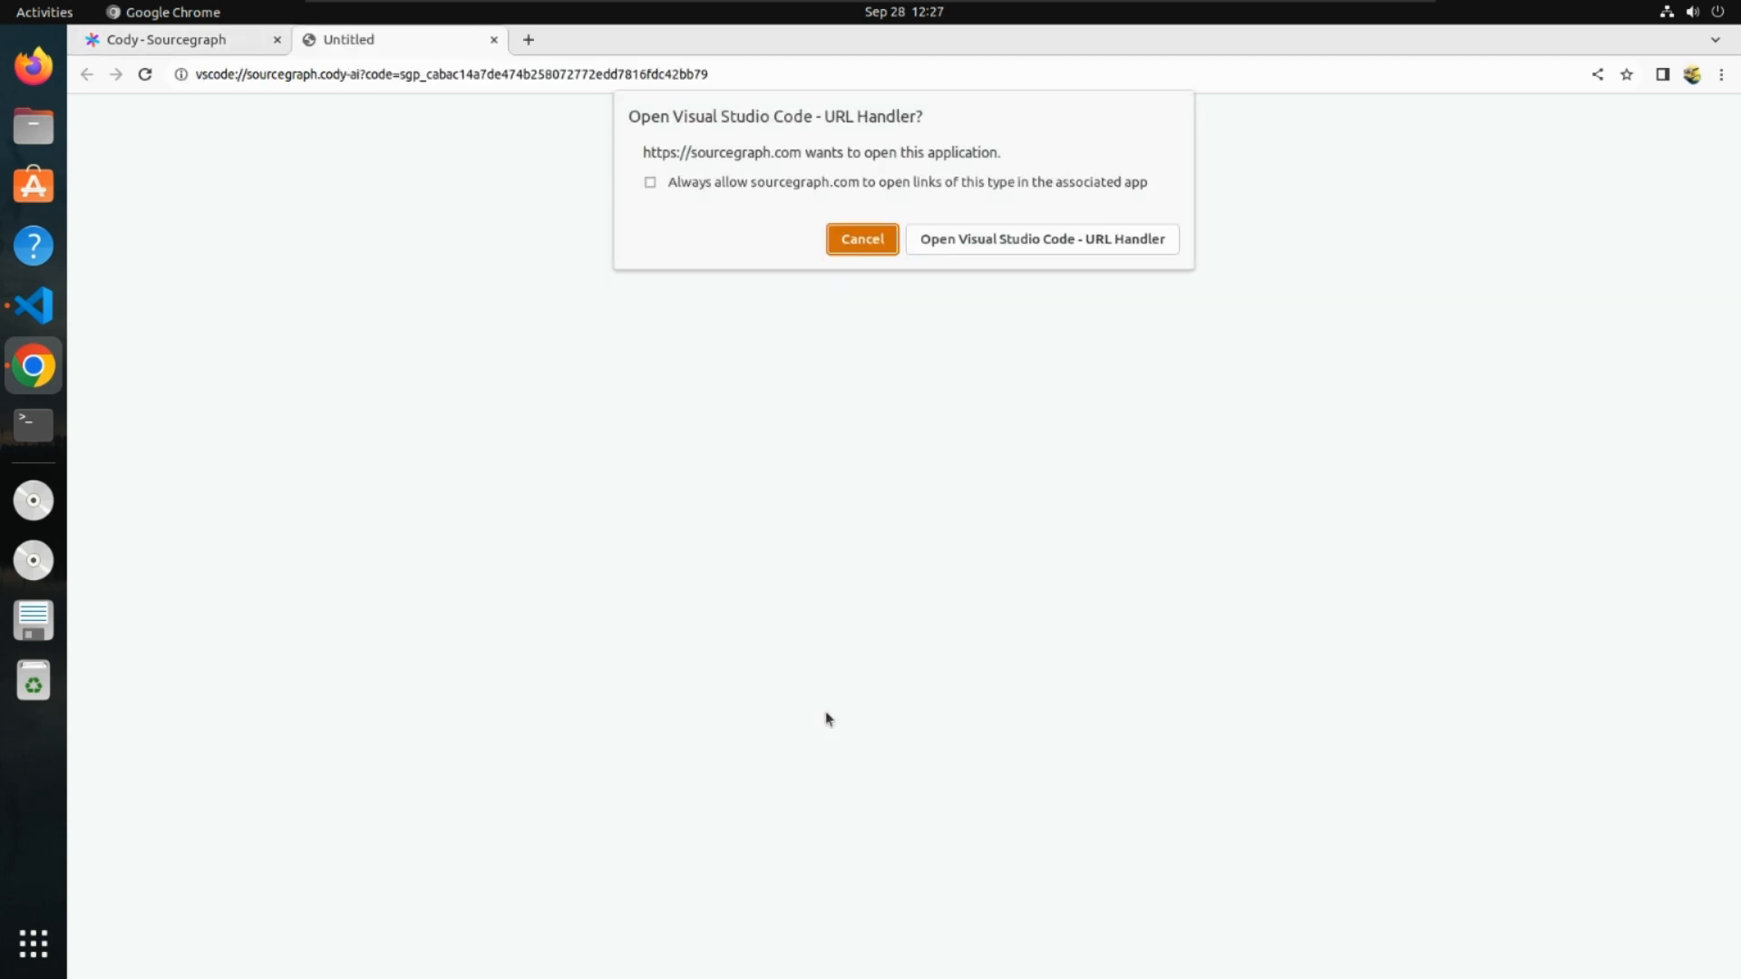
{"action": "mouse_move", "coordinate": [745, 274]}
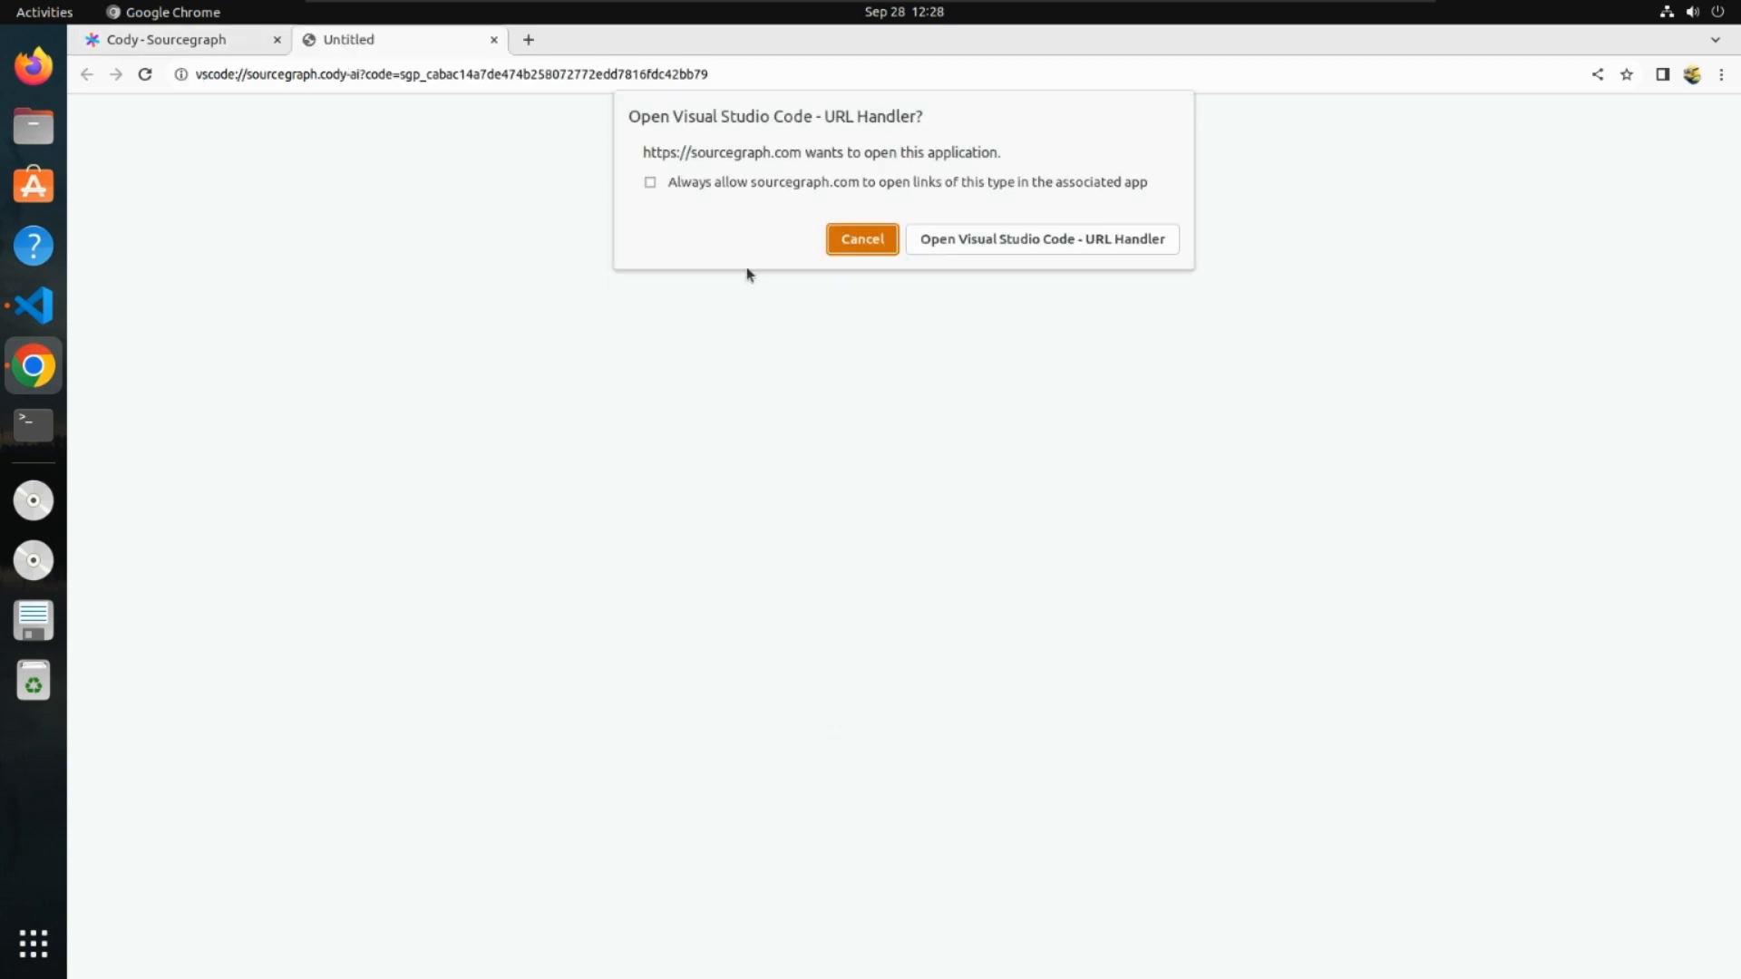
{"action": "mouse_move", "coordinate": [1031, 136]}
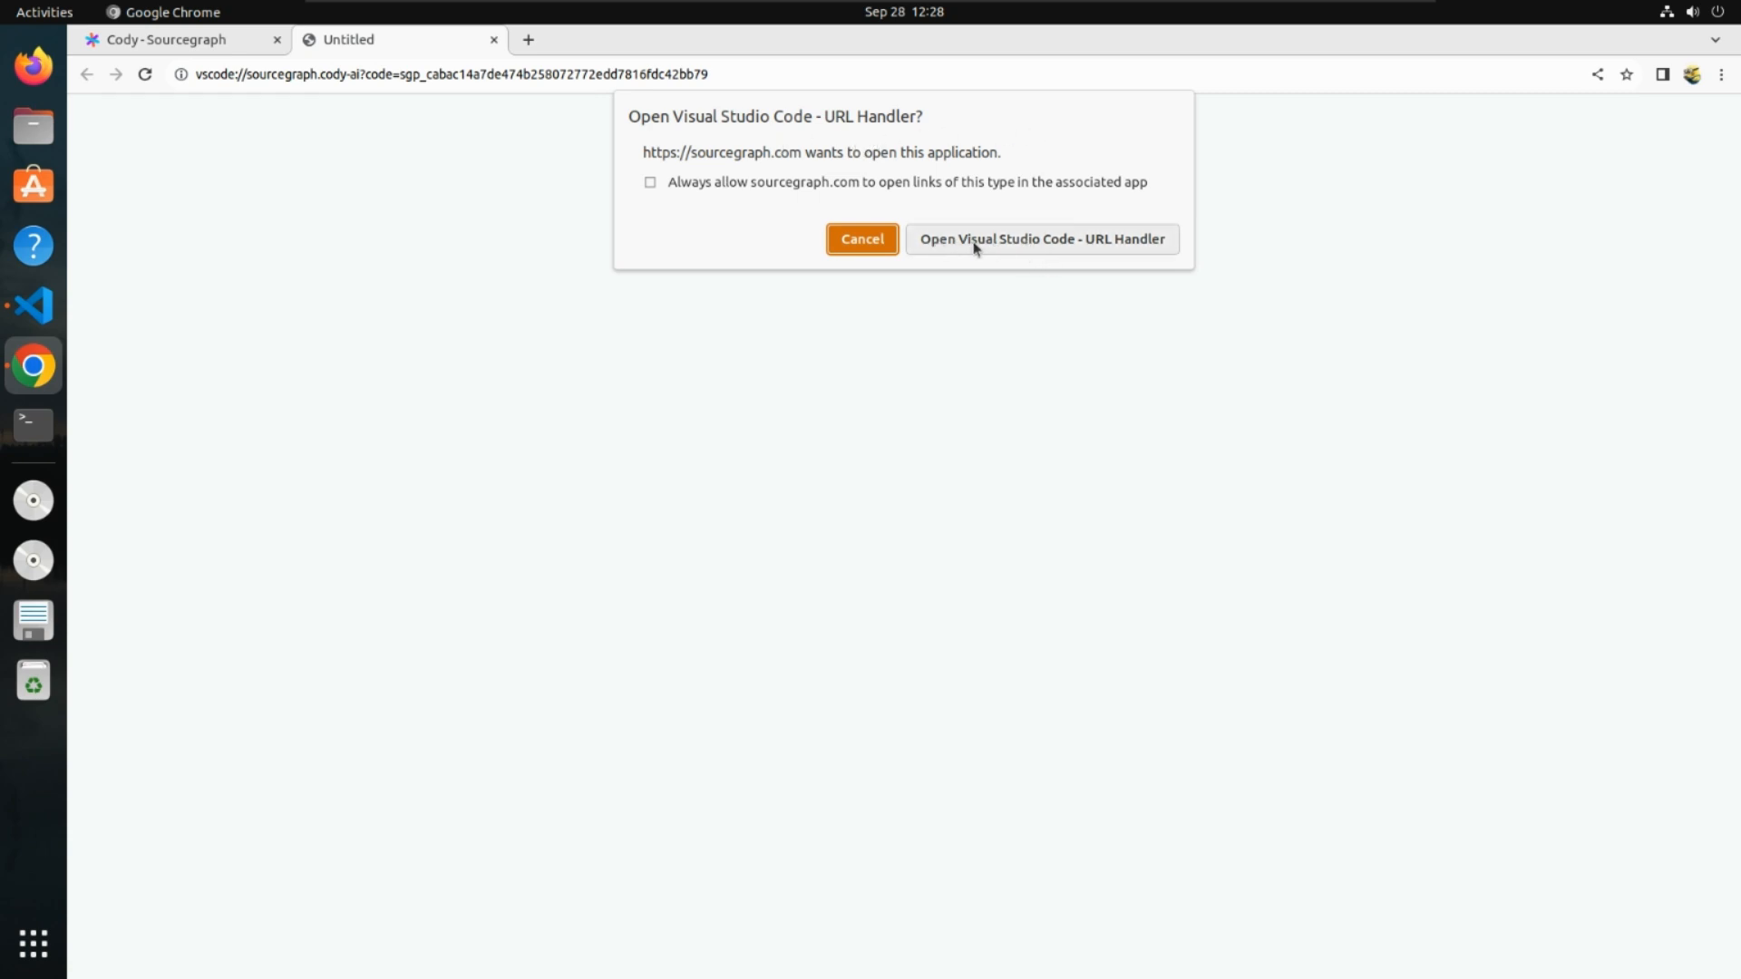
{"action": "mouse_move", "coordinate": [1059, 251]}
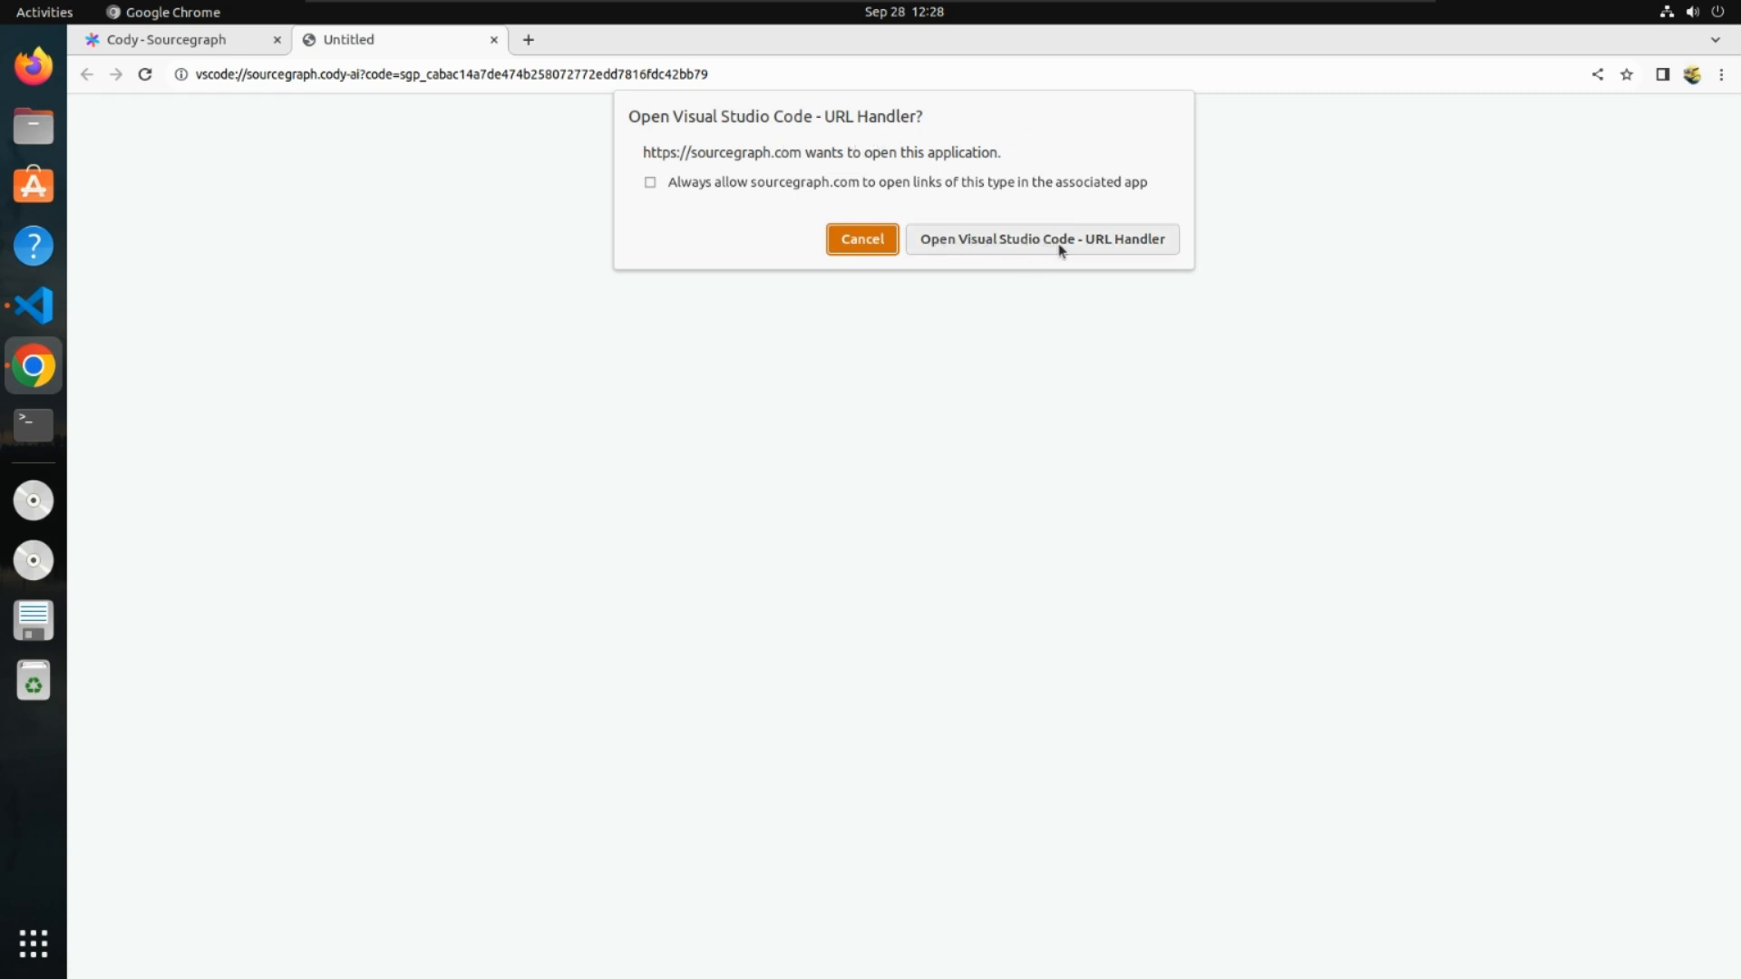
{"action": "left_click", "coordinate": [1041, 239]}
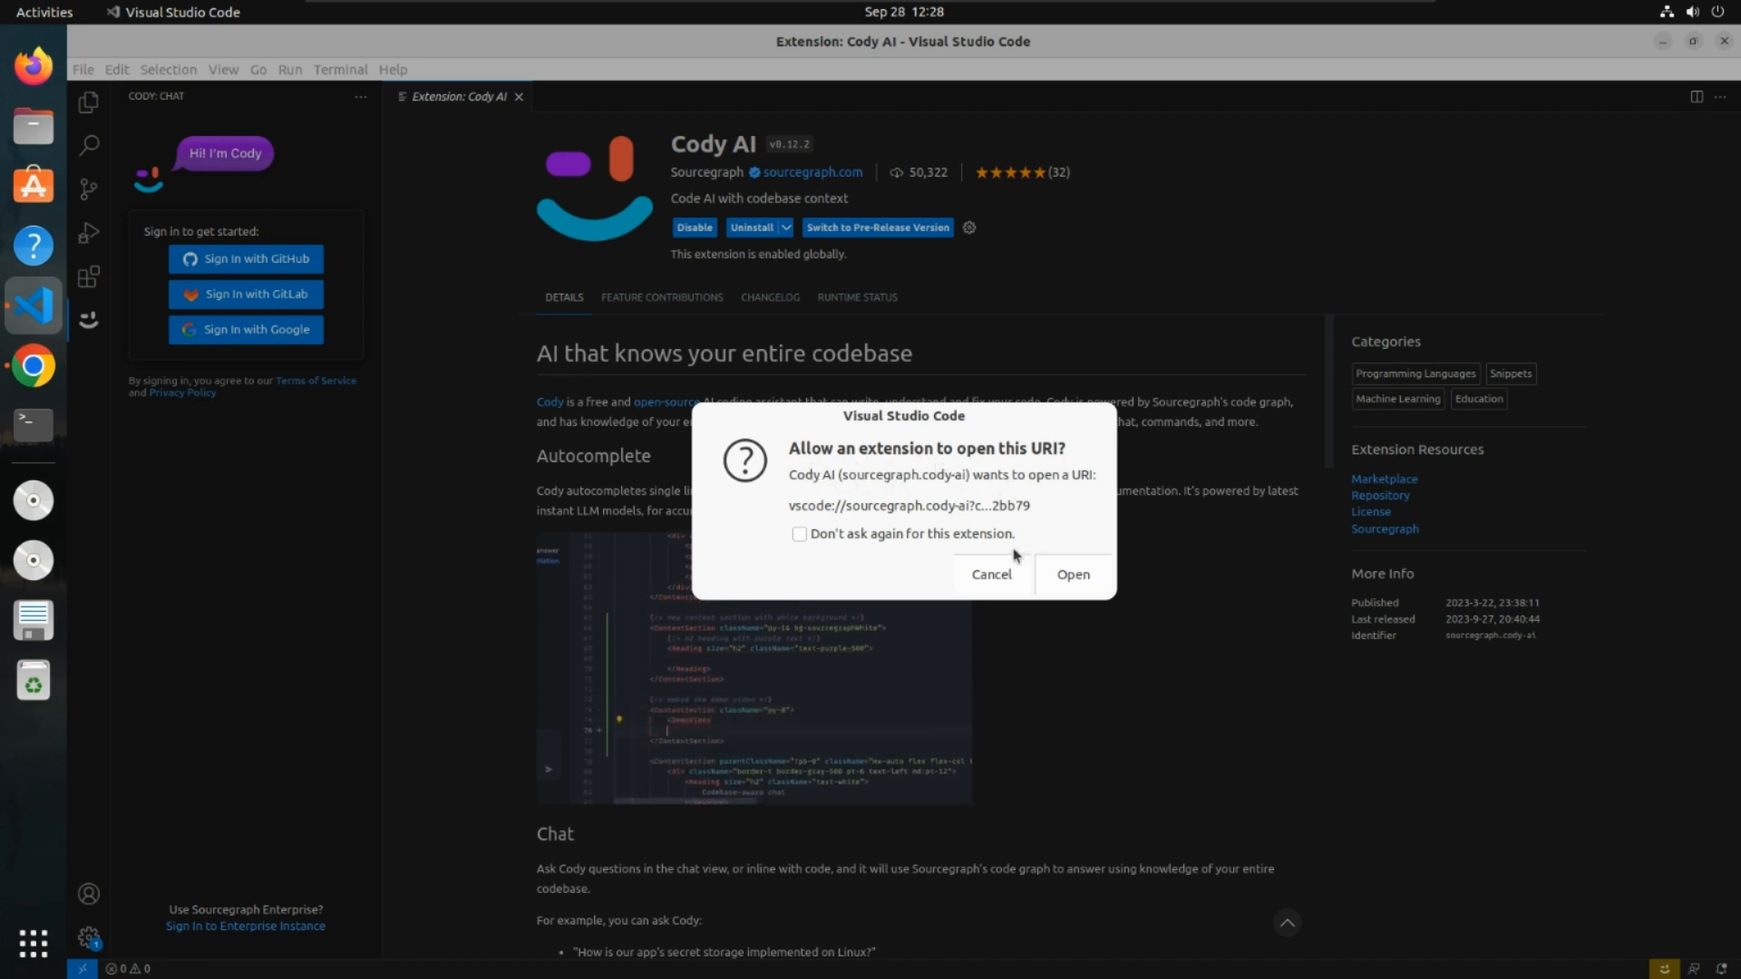
Step: Let Cody AI open the sign-in URI, completing sign-in to sourcegraph.com
{"action": "left_click", "coordinate": [988, 575]}
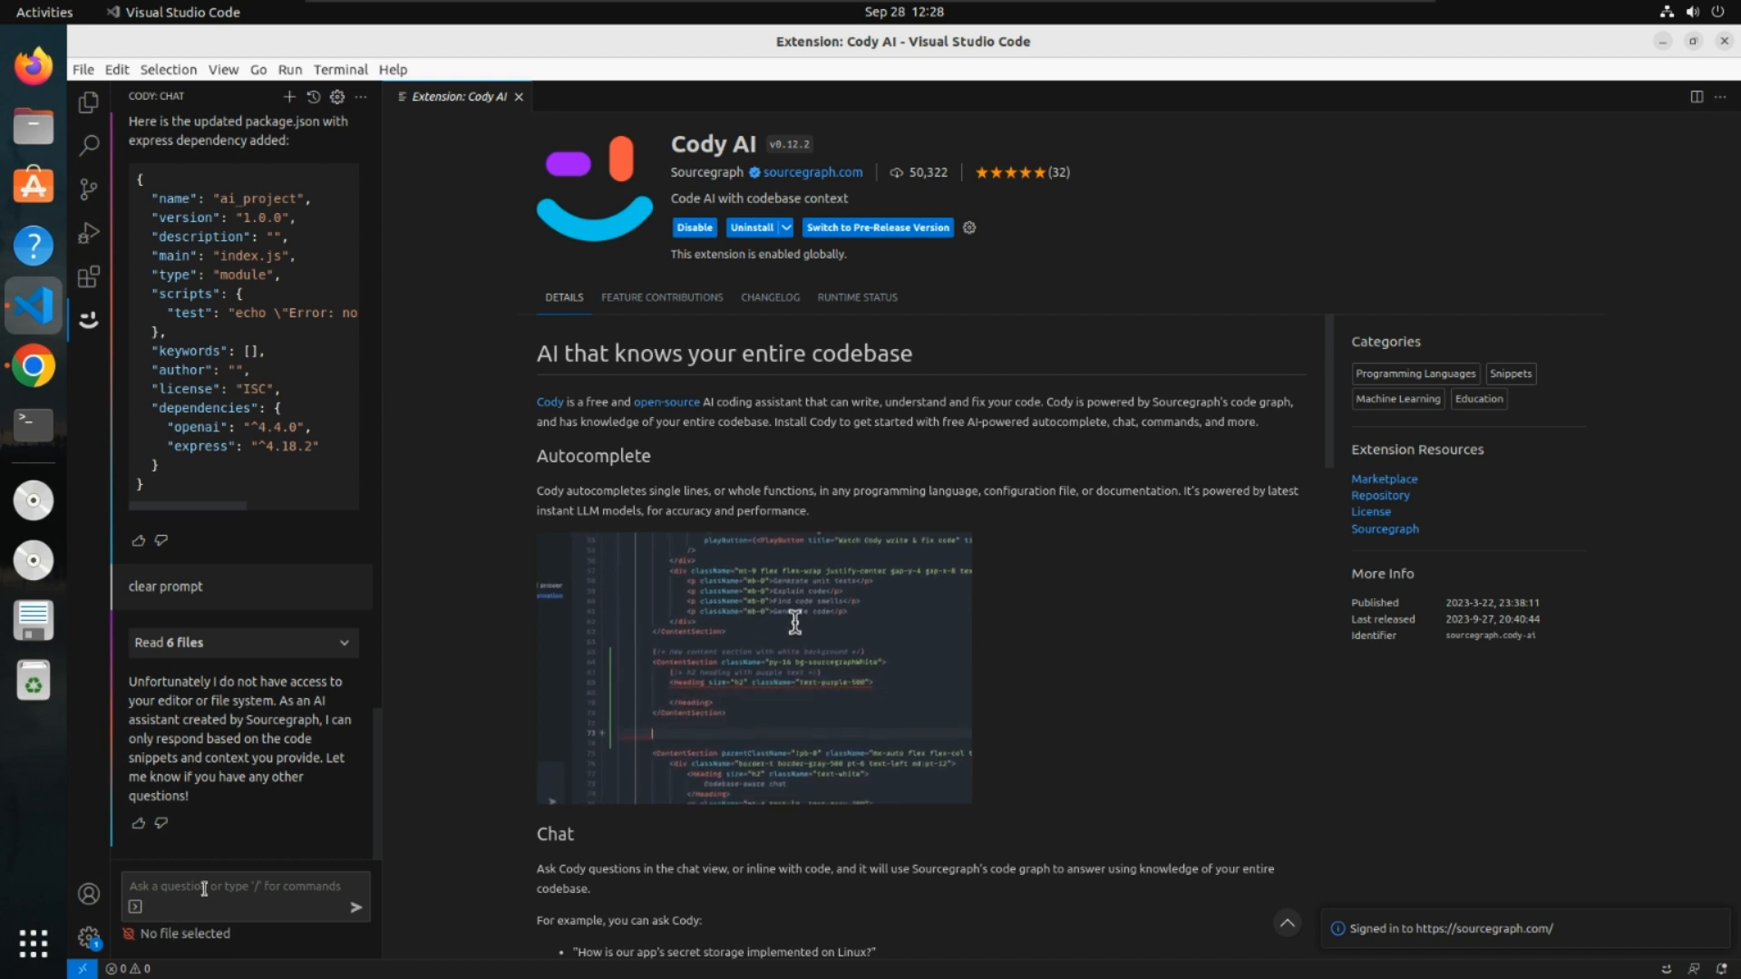
{"action": "left_click", "coordinate": [245, 887]}
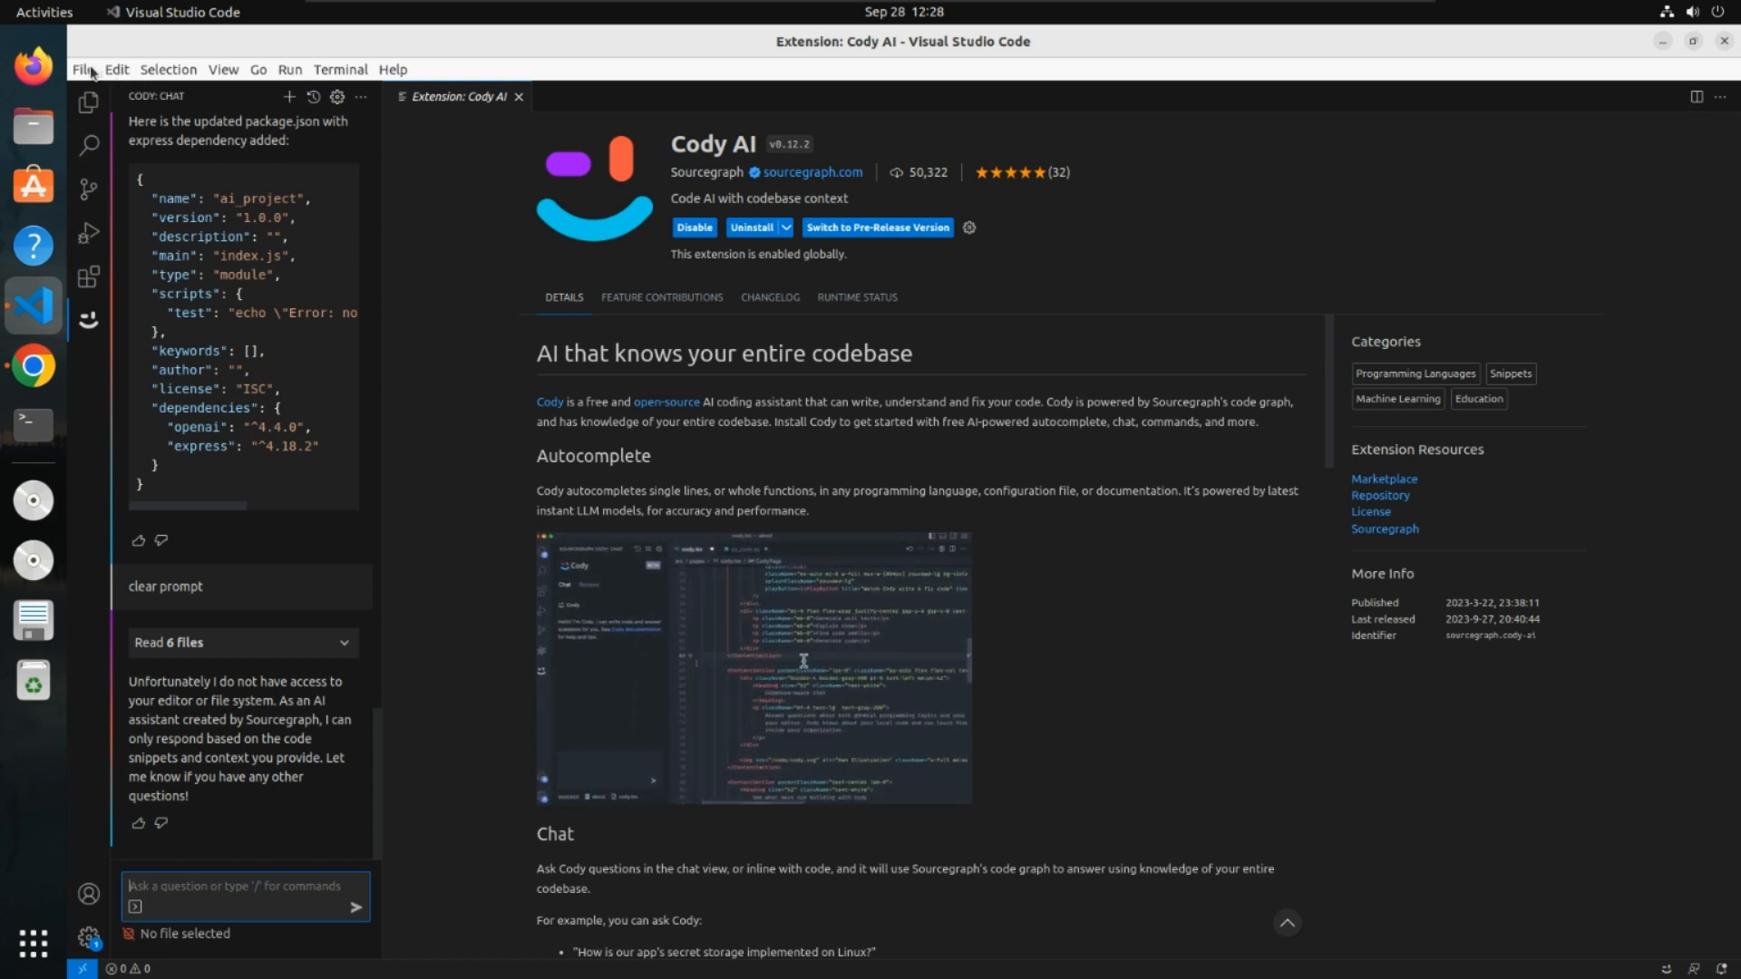
Step: Load the project's package.json and ask Cody to add an express dependency
{"action": "left_click", "coordinate": [81, 69]}
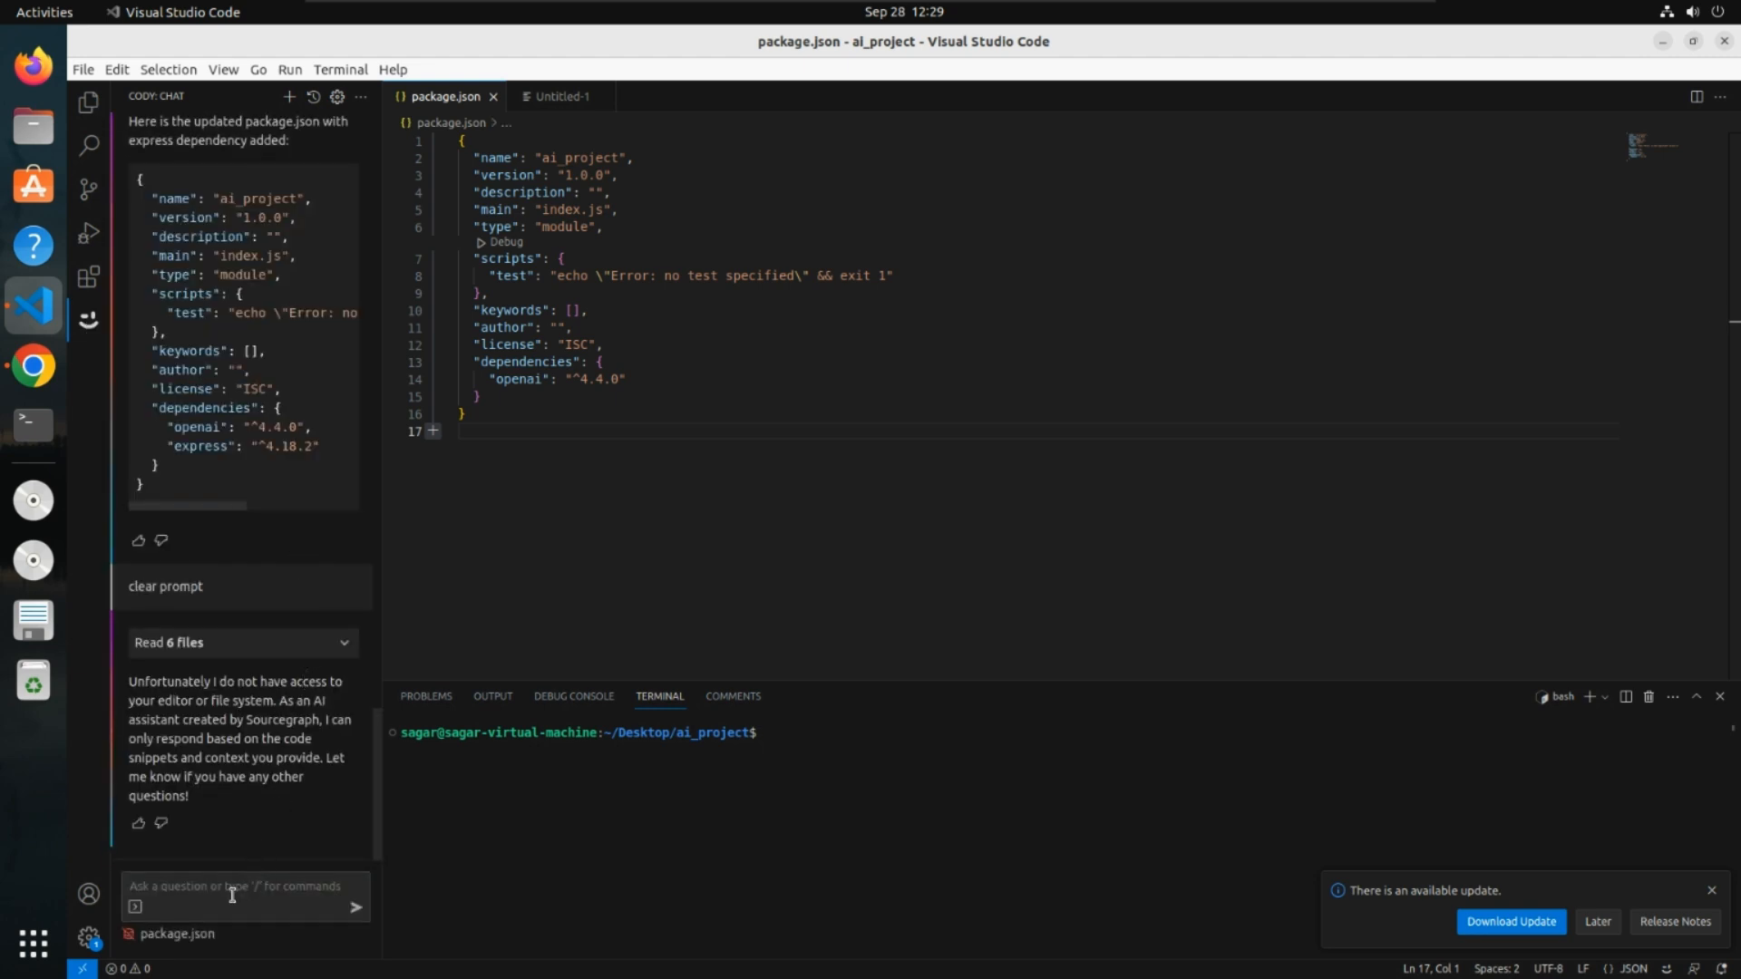
{"action": "type", "text": "ad"}
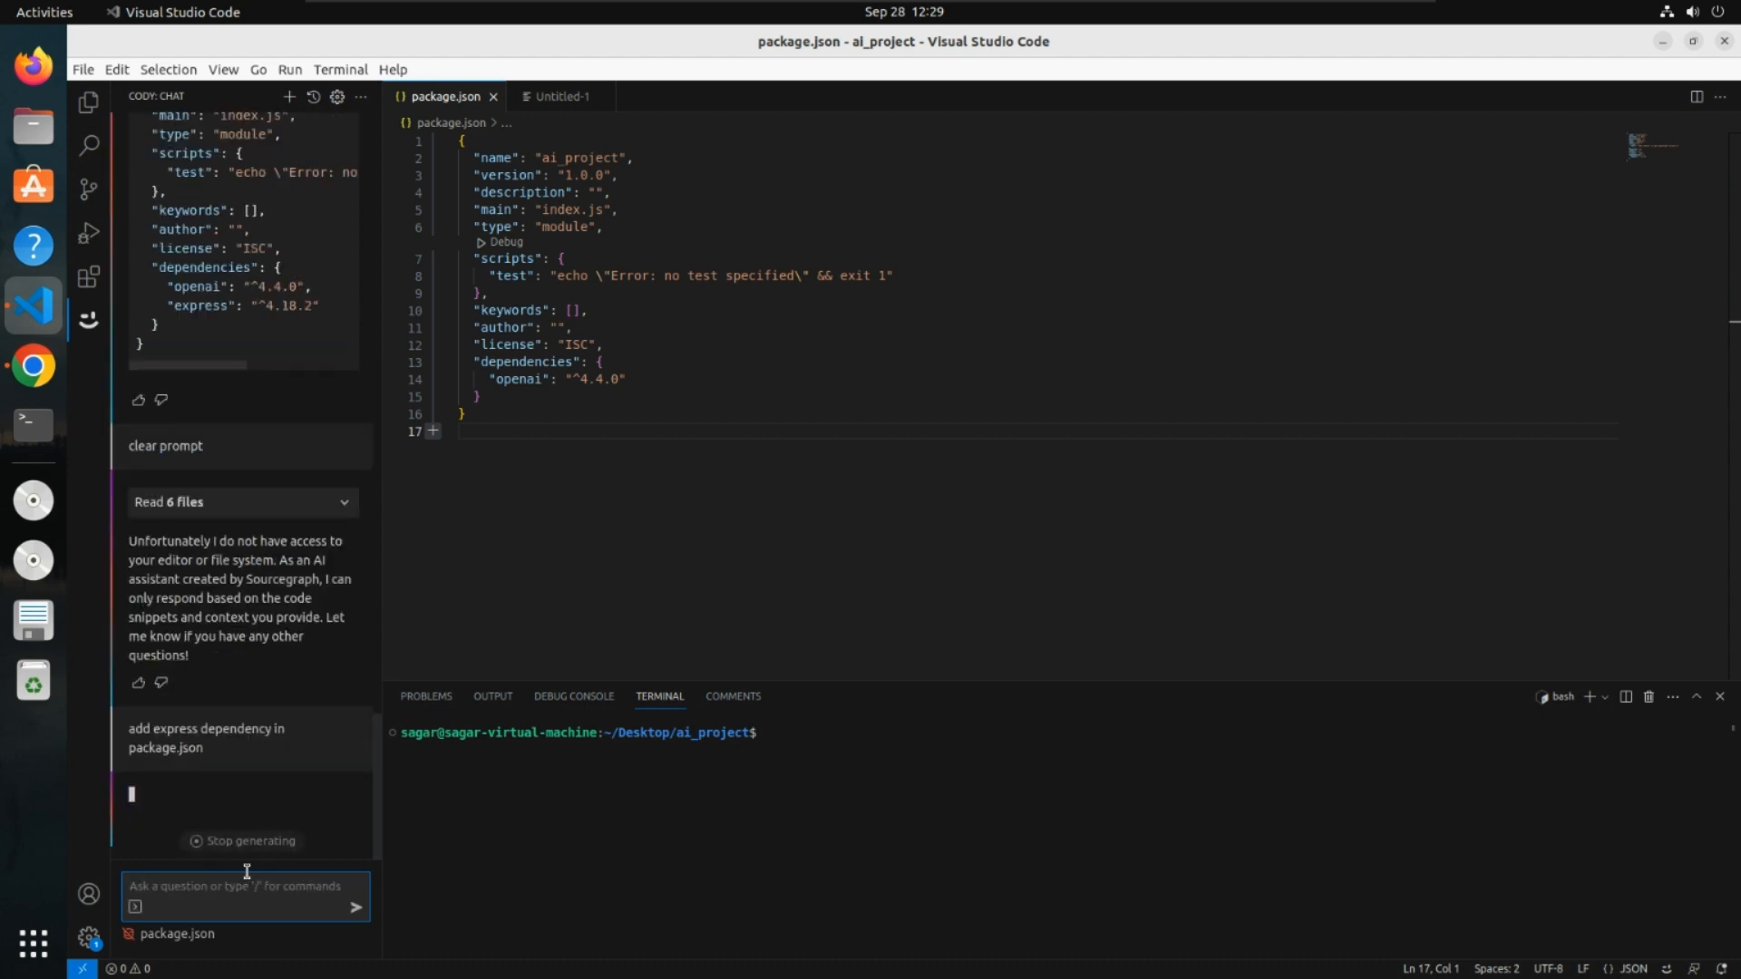
{"action": "mouse_move", "coordinate": [750, 555]}
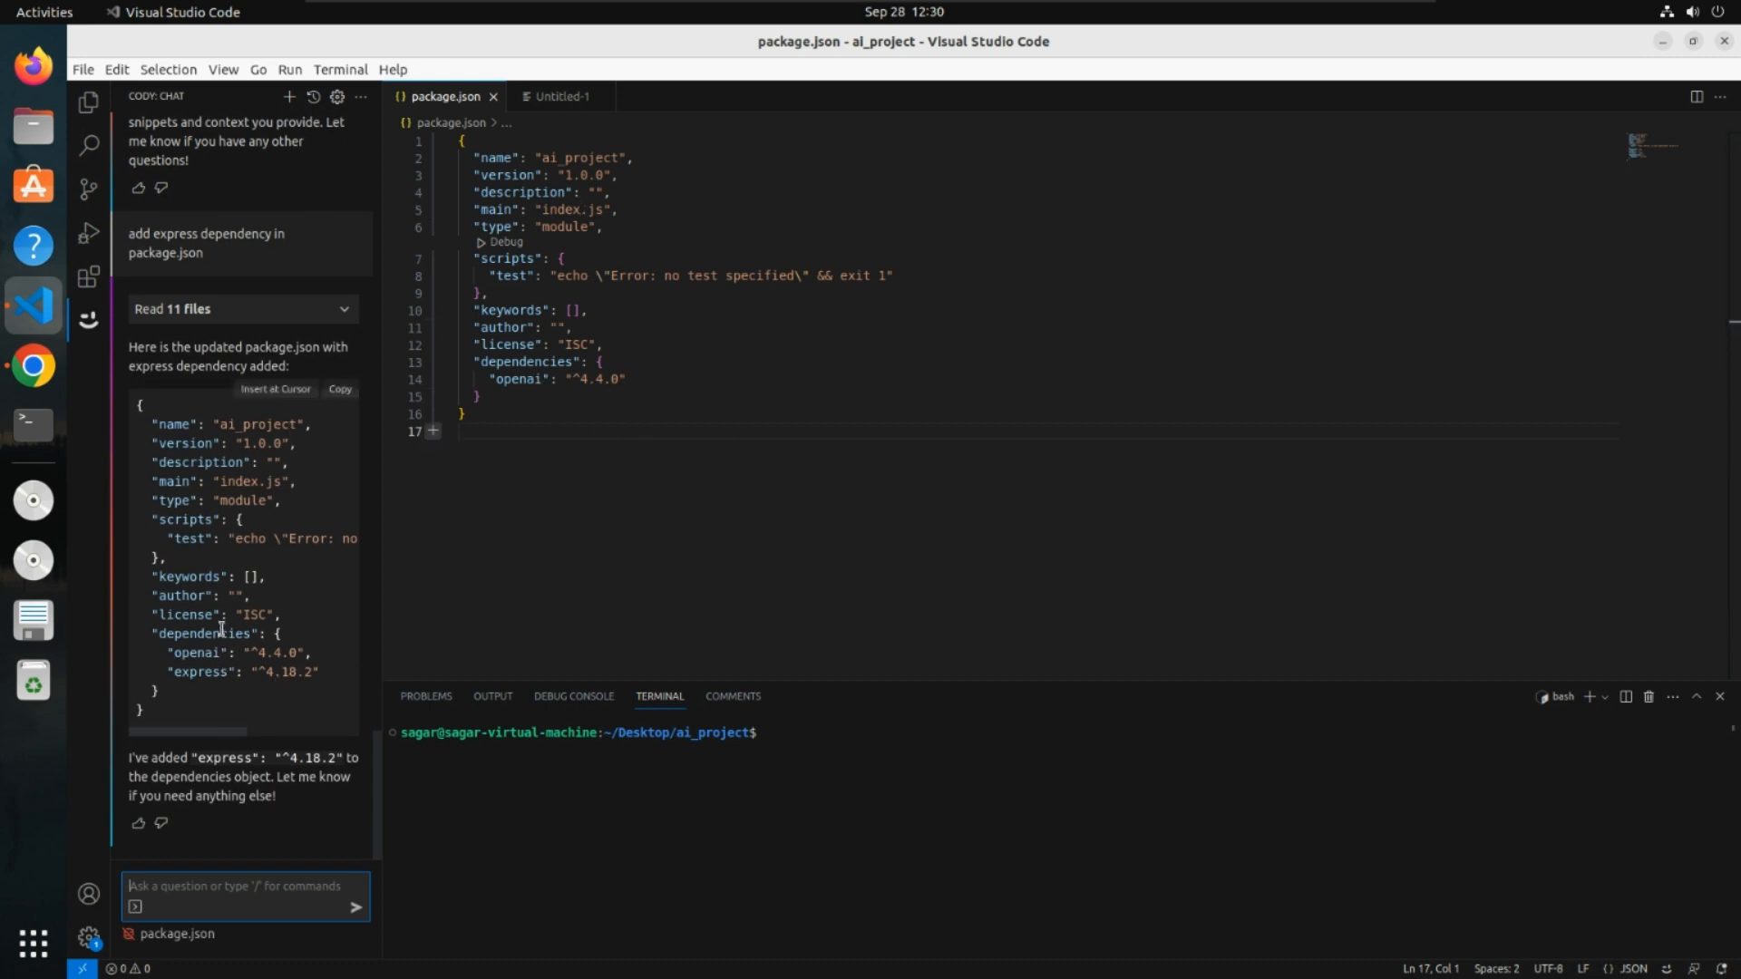
Step: Paste Cody's express ^4.18.2 line into package.json's dependencies beside openai
{"action": "double_click", "coordinate": [199, 671]}
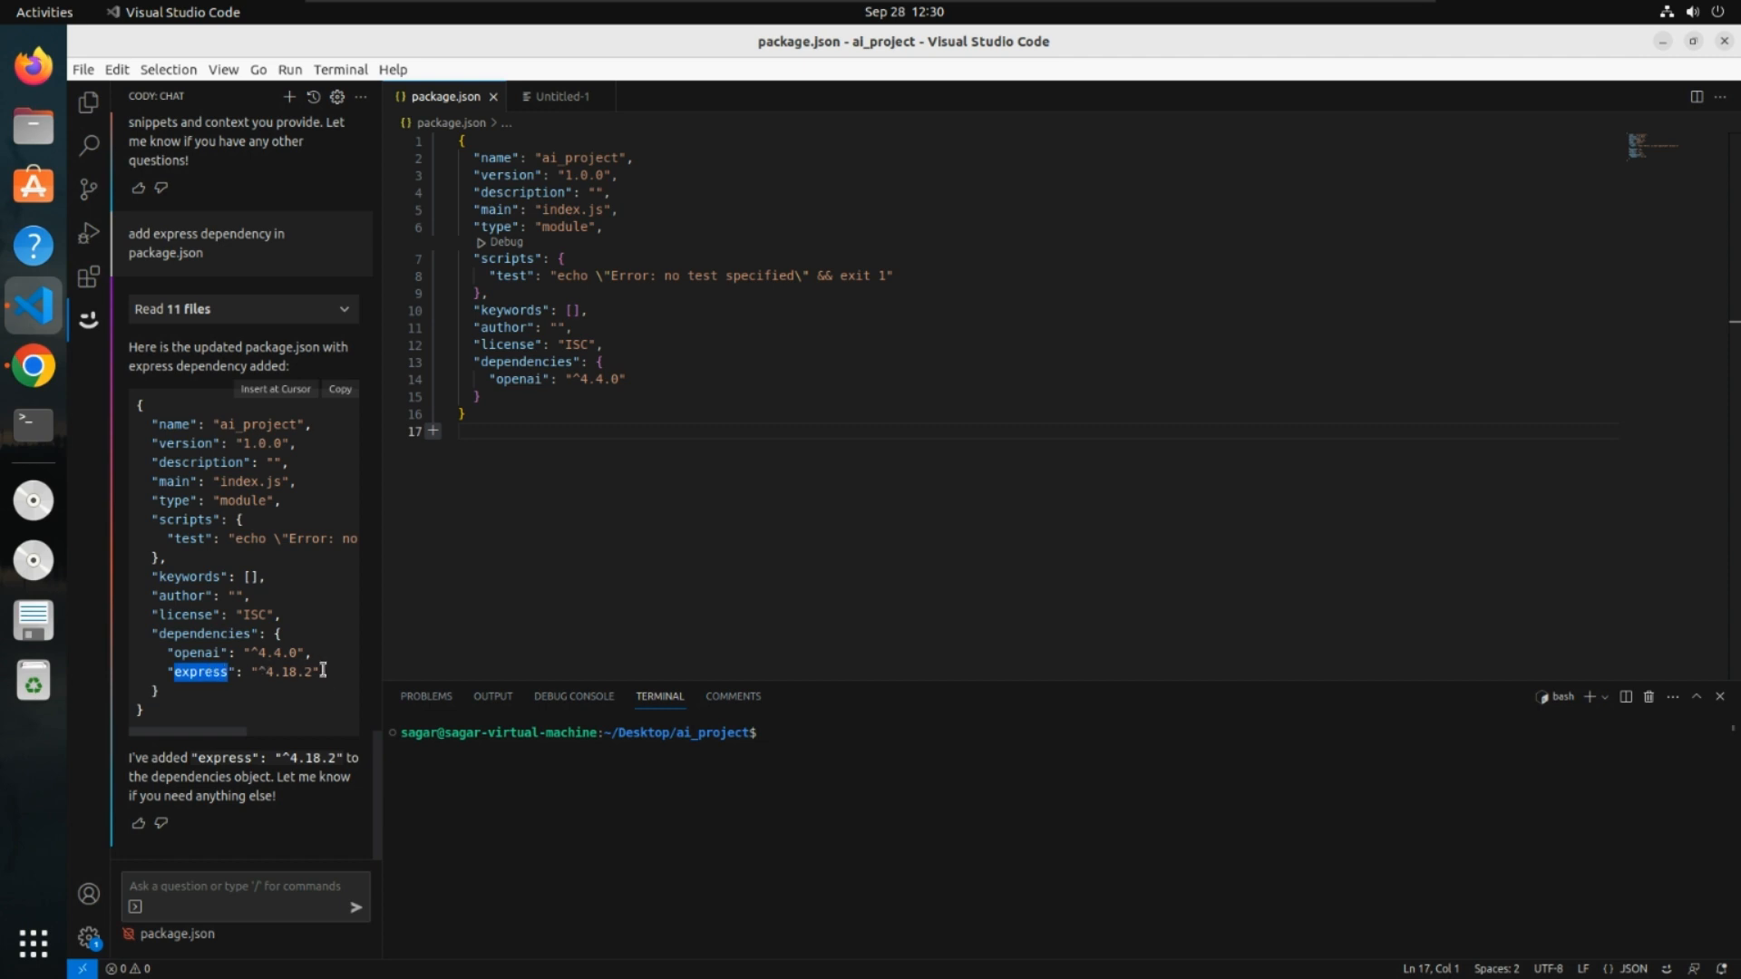
{"action": "mouse_move", "coordinate": [256, 425]}
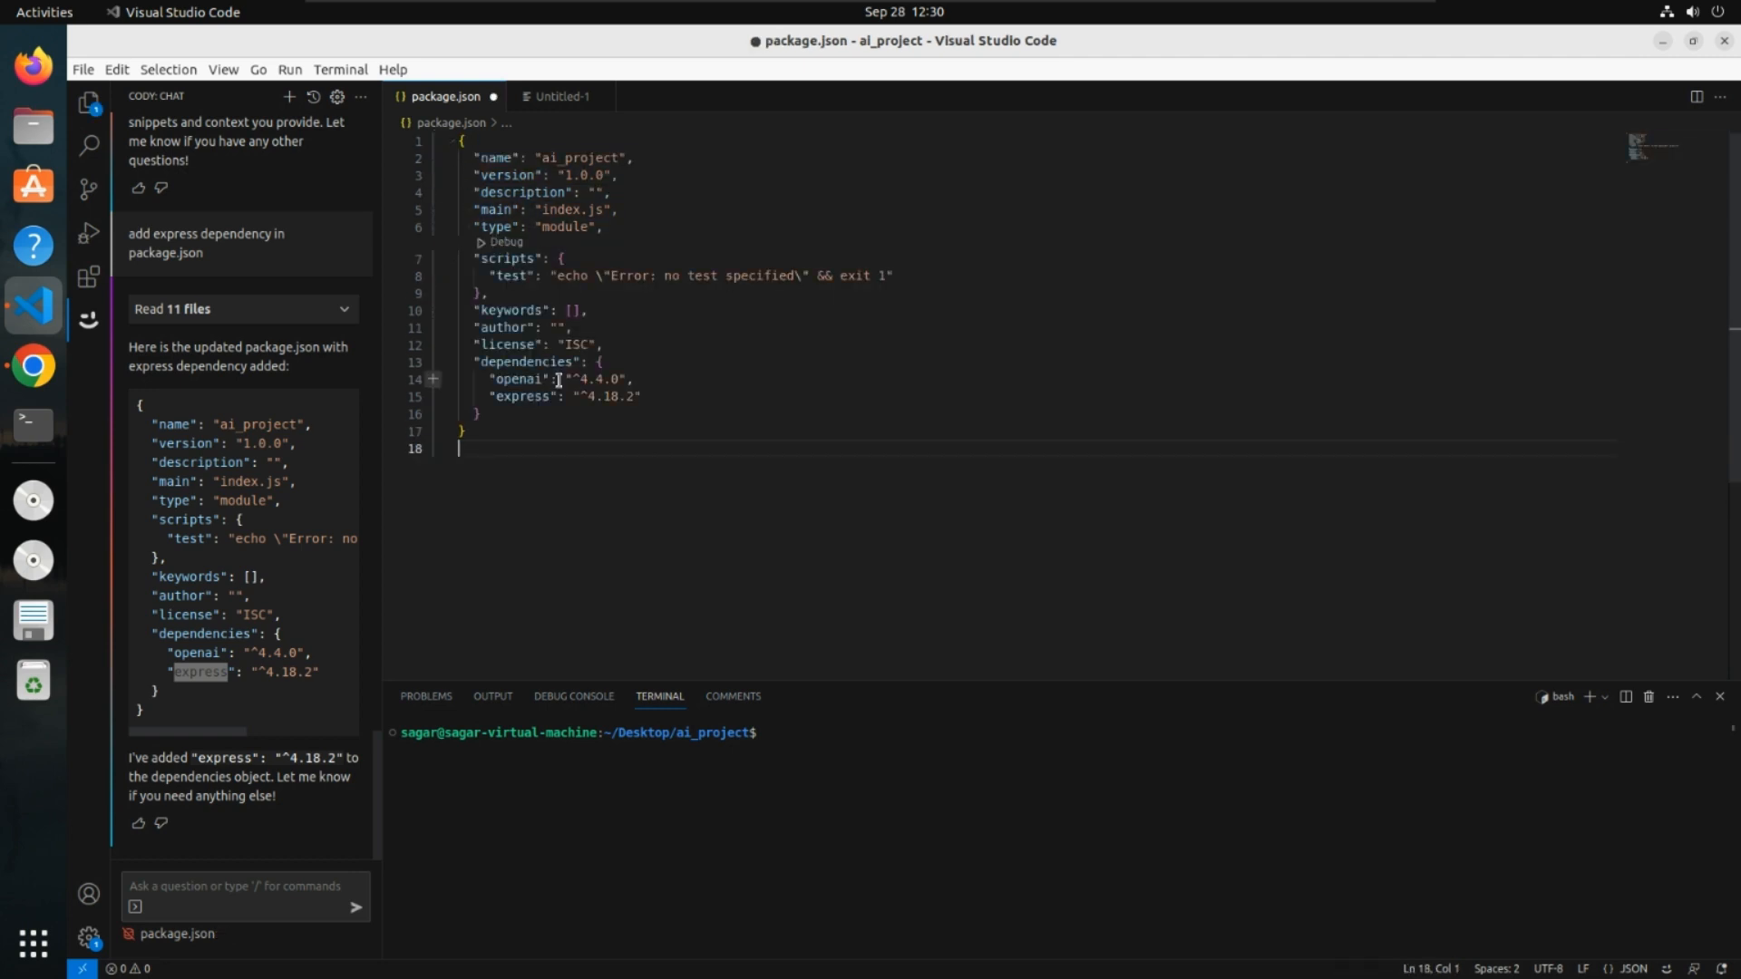
{"action": "left_click_drag", "start_coordinate": [479, 397], "coordinate": [642, 398]}
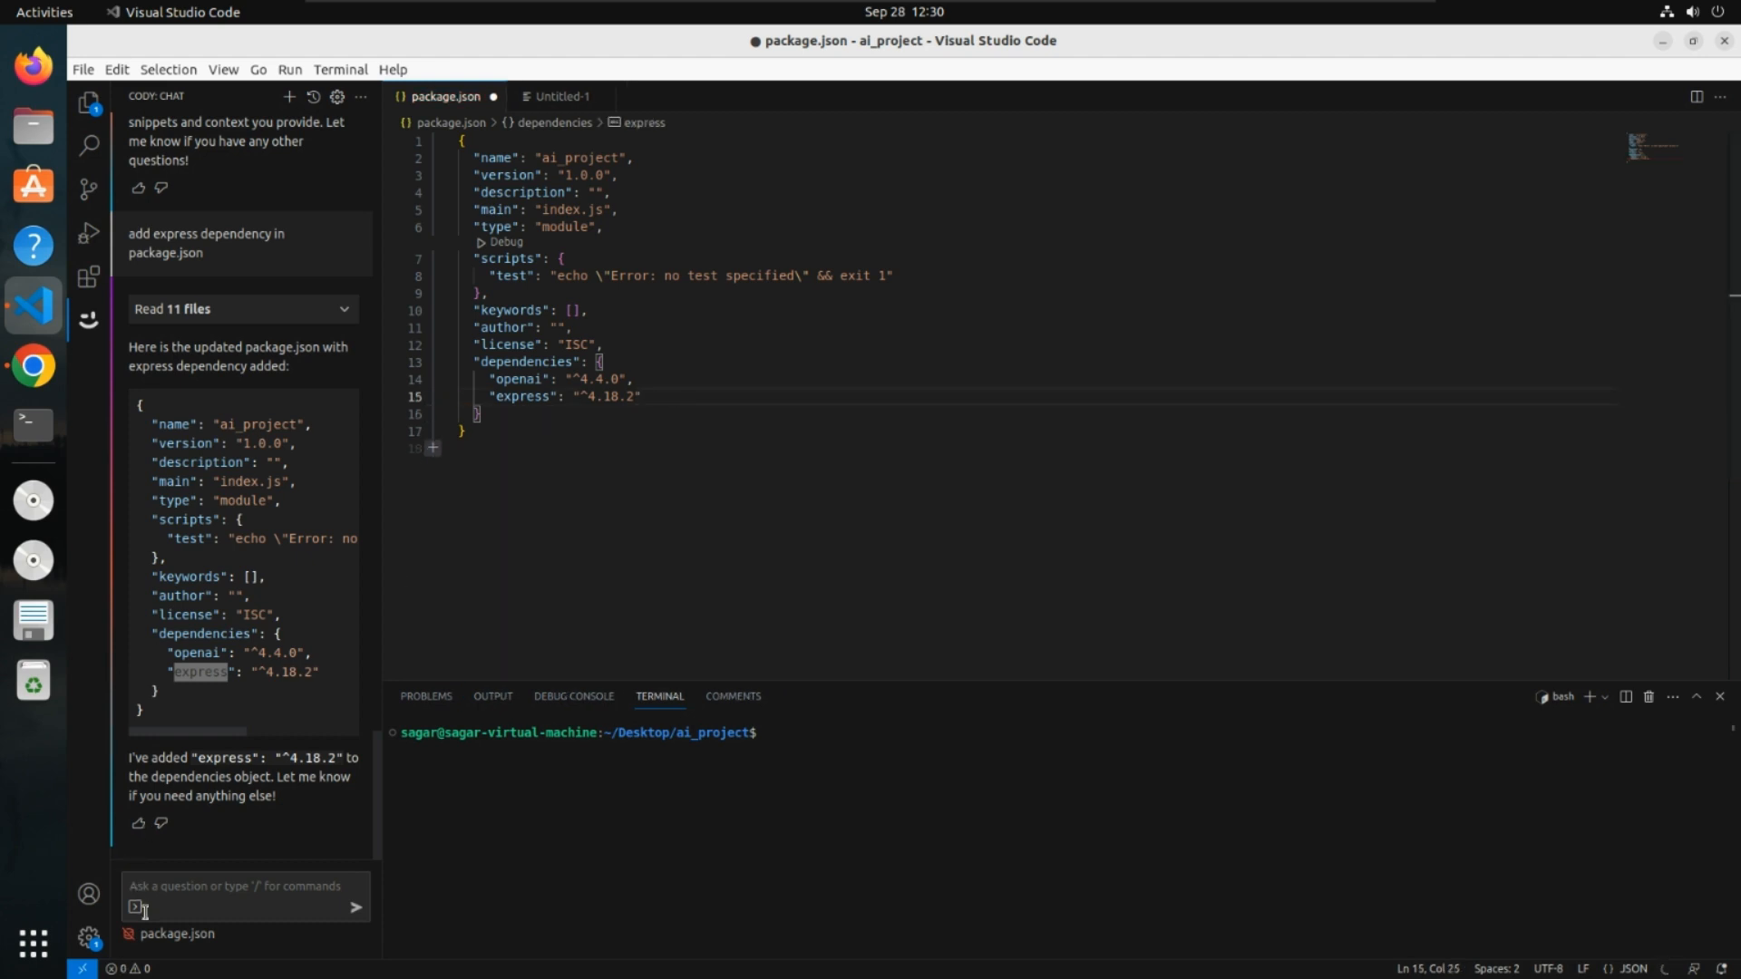
Step: Run Cody's /explain command on the open package.json
{"action": "type", "text": "/"}
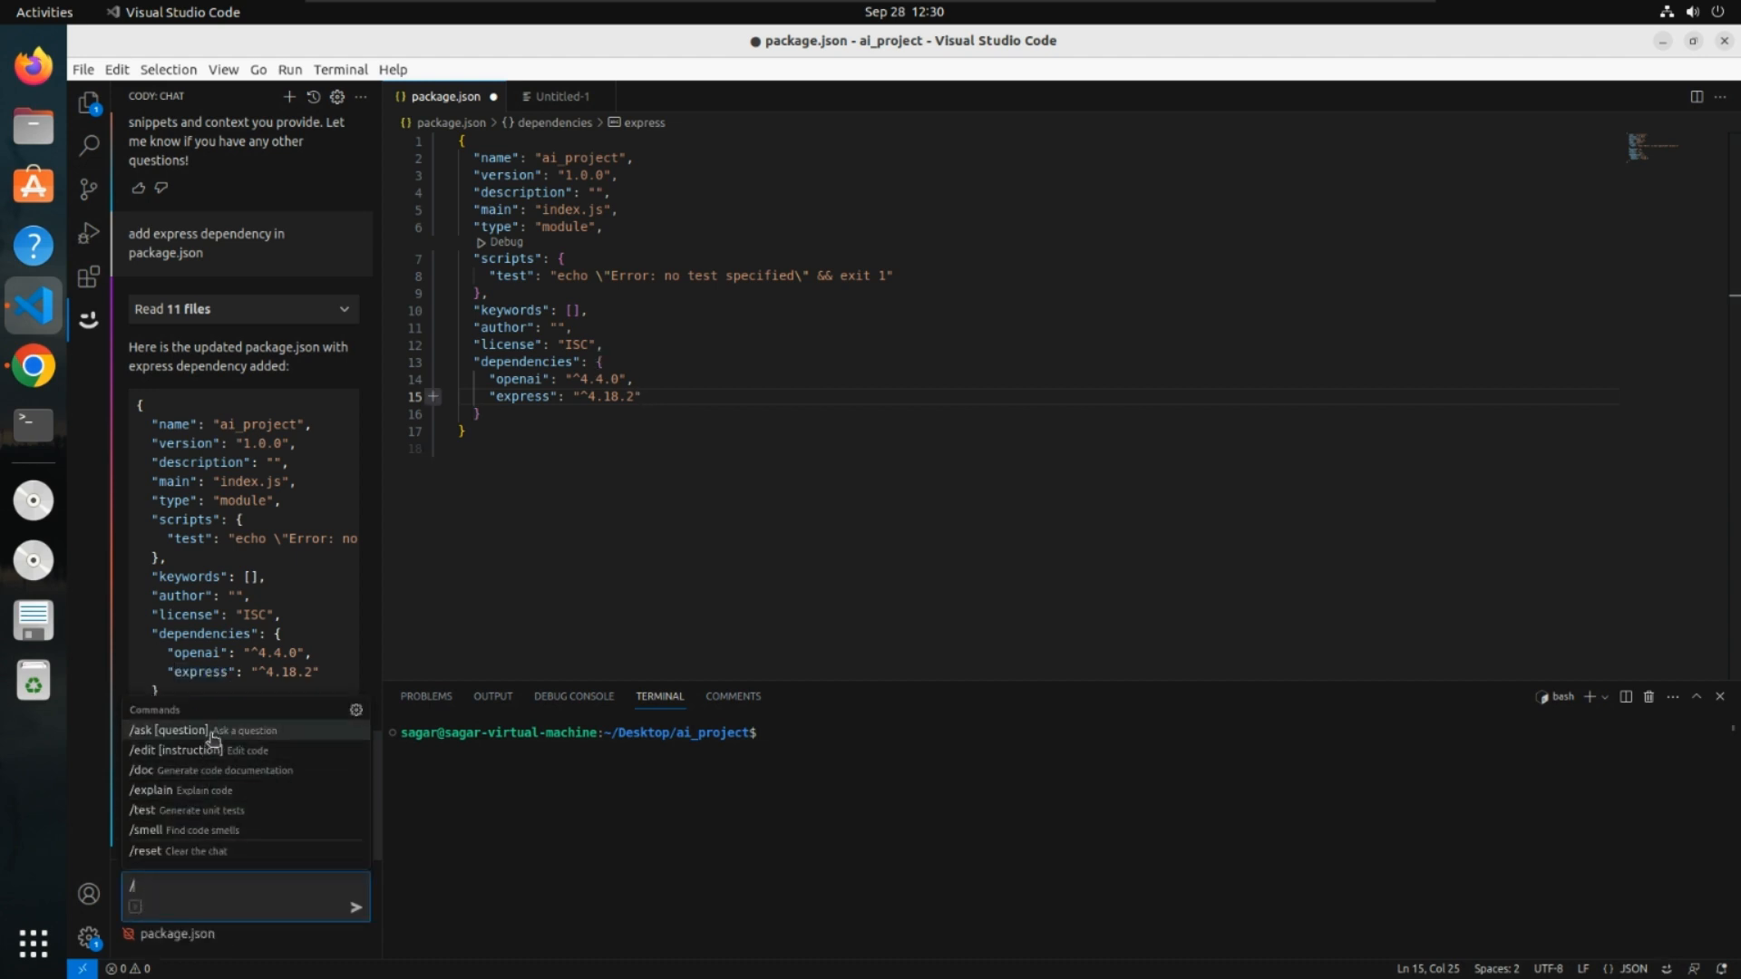
{"action": "mouse_move", "coordinate": [184, 758]}
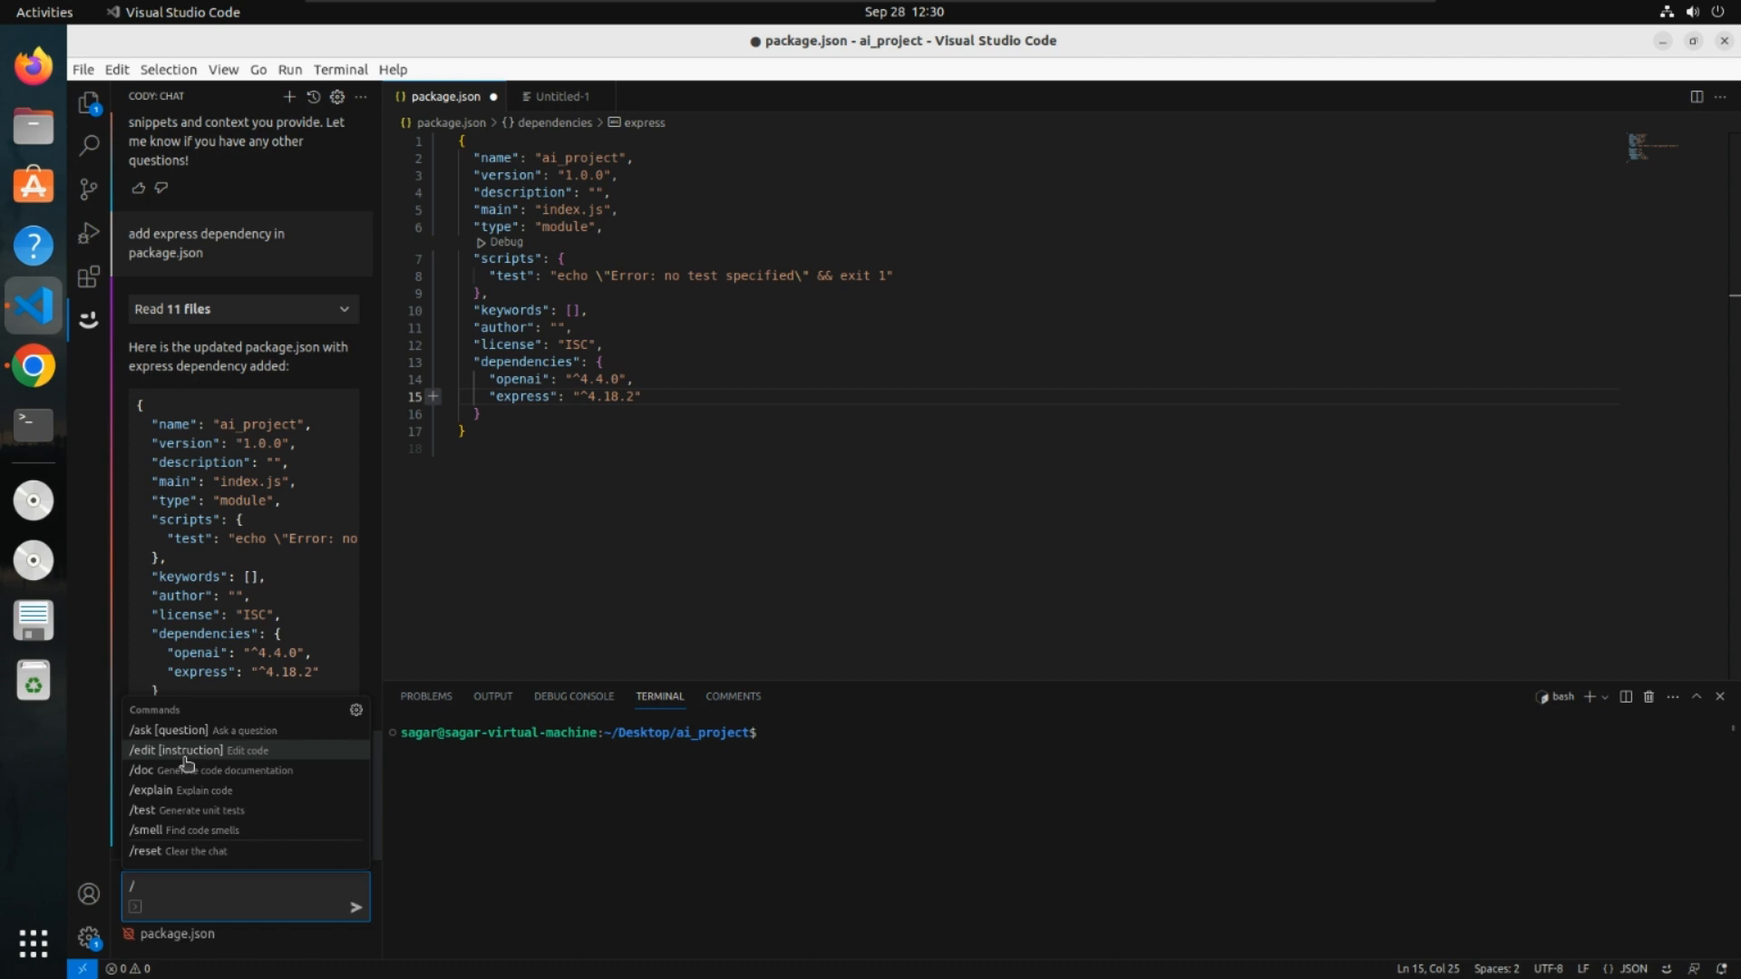
{"action": "mouse_move", "coordinate": [221, 774]}
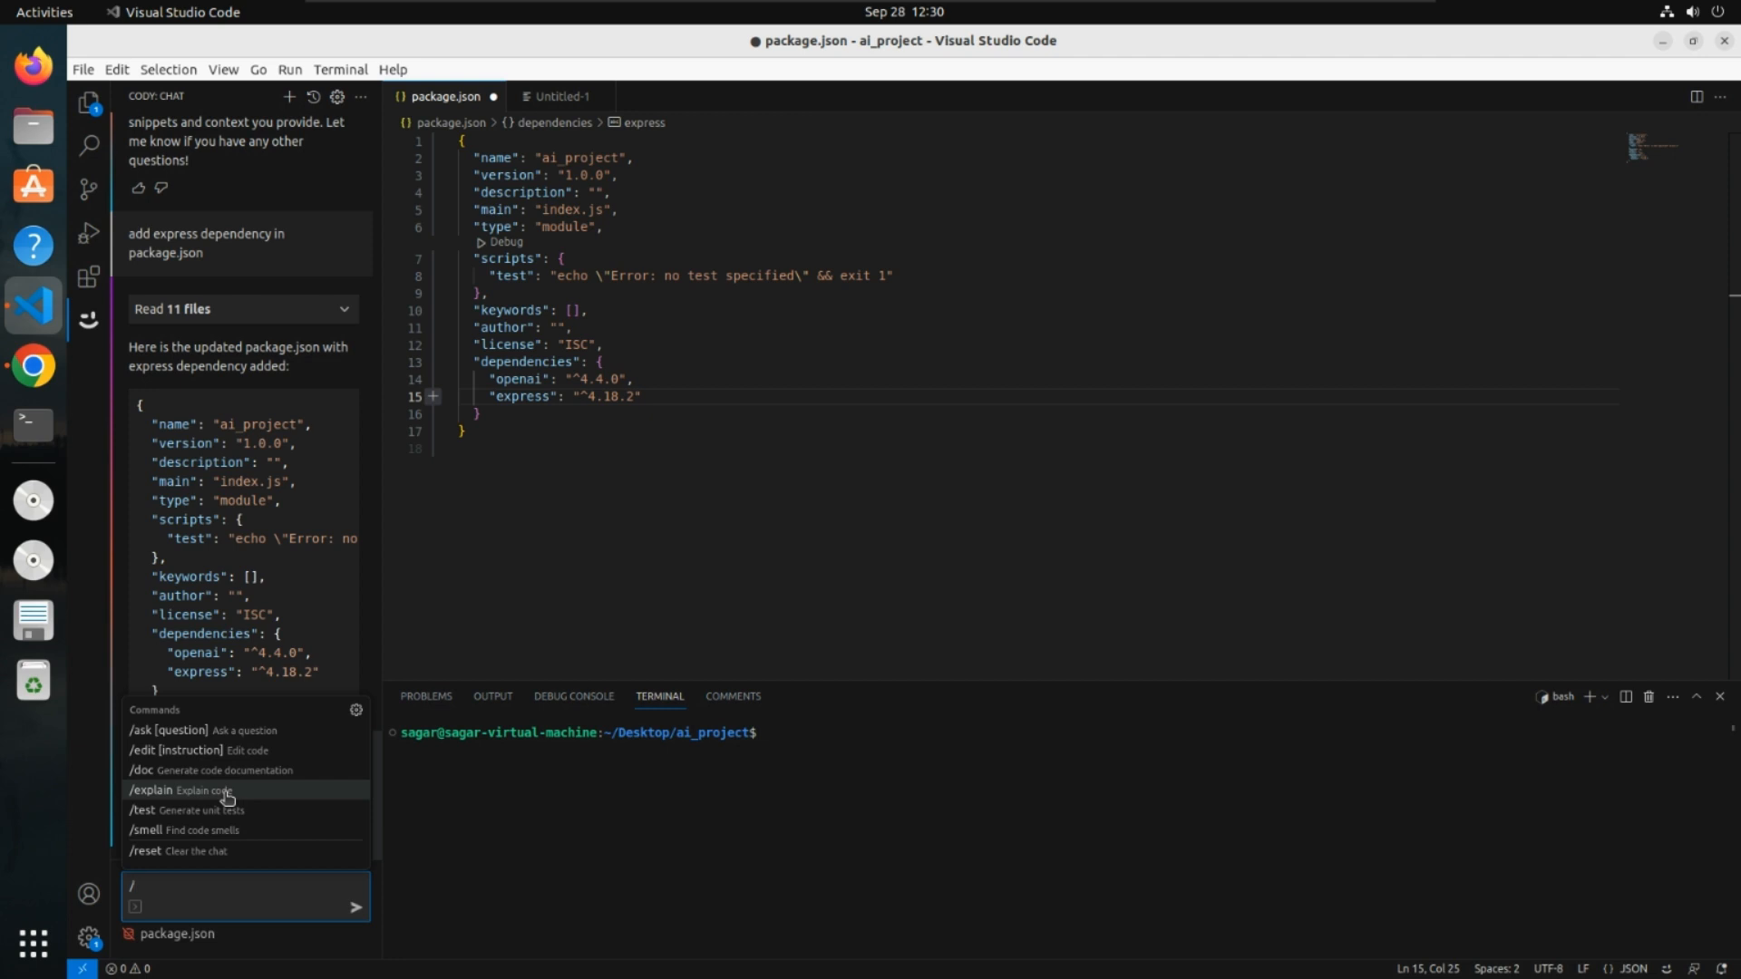
{"action": "left_click", "coordinate": [152, 789]}
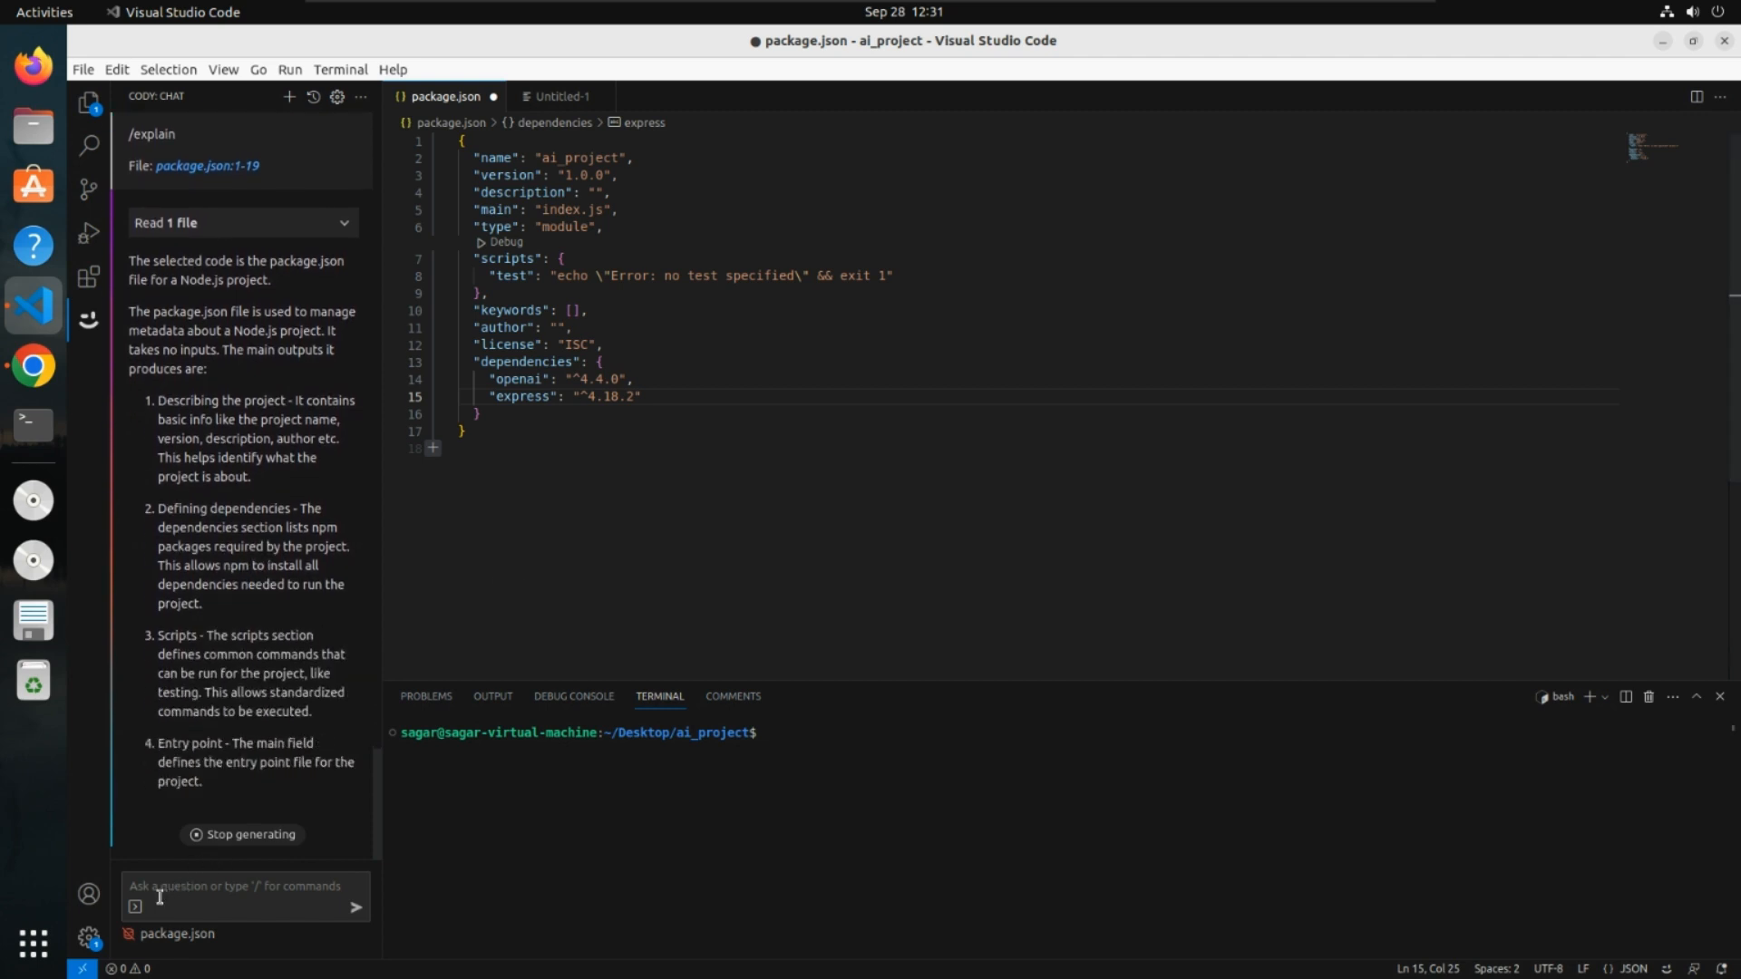
{"action": "type", "text": "/"}
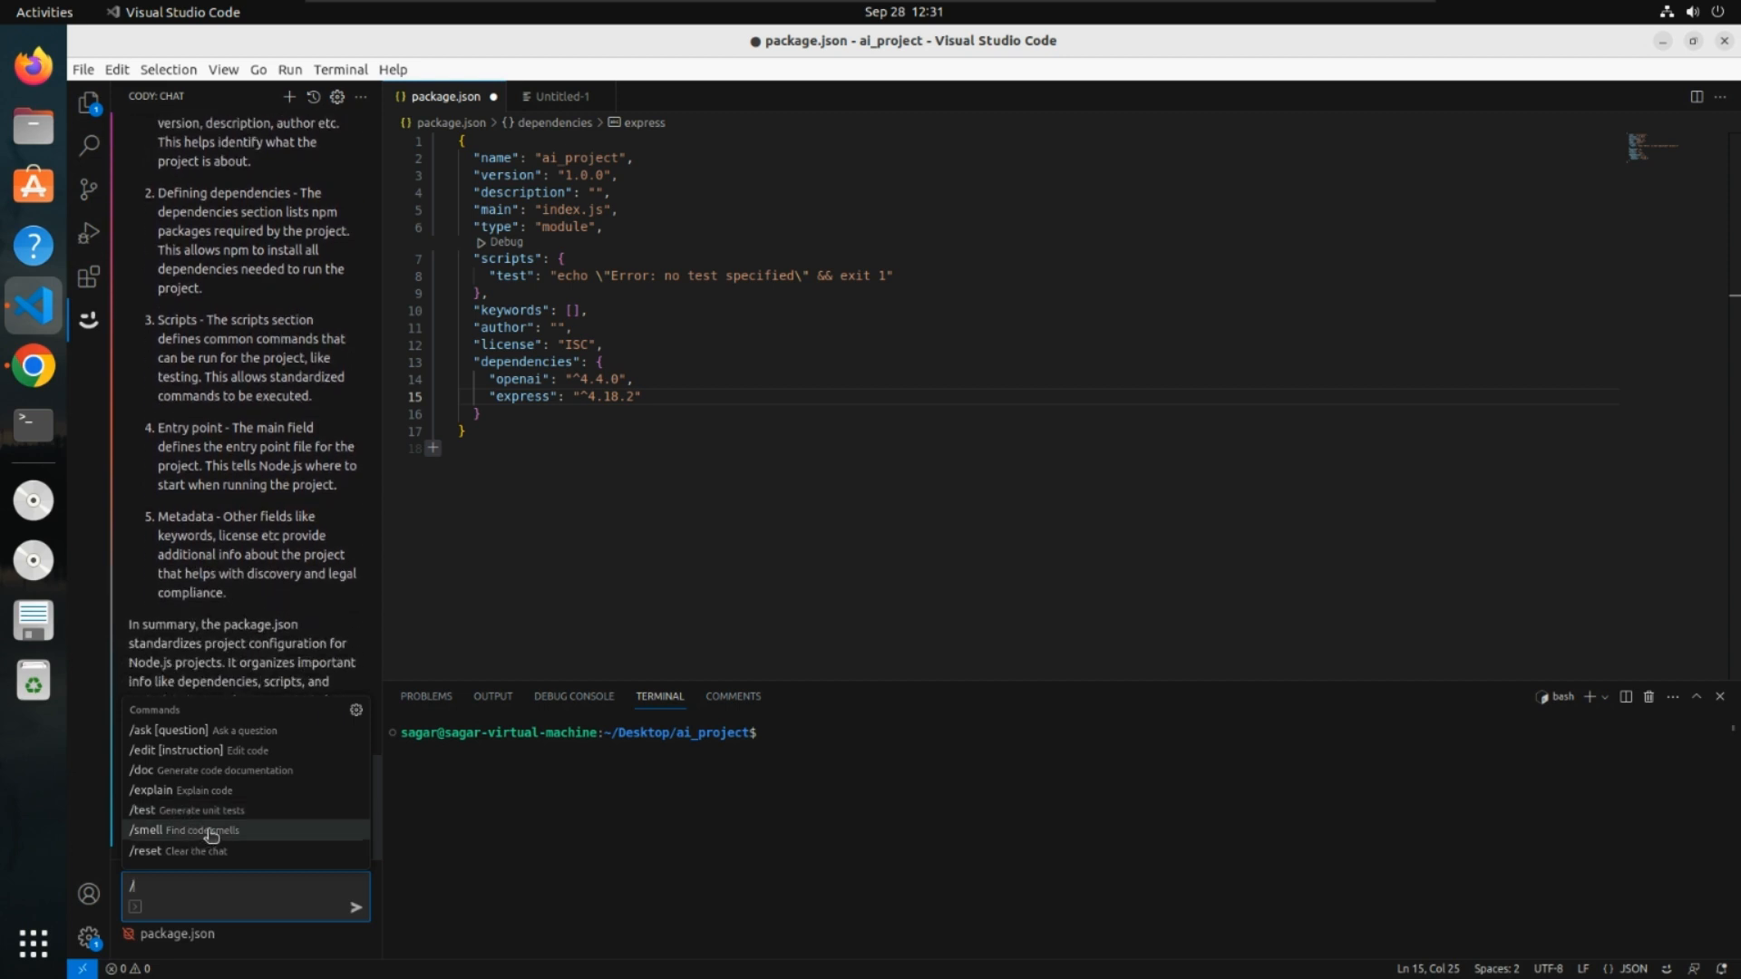
{"action": "mouse_move", "coordinate": [183, 749]}
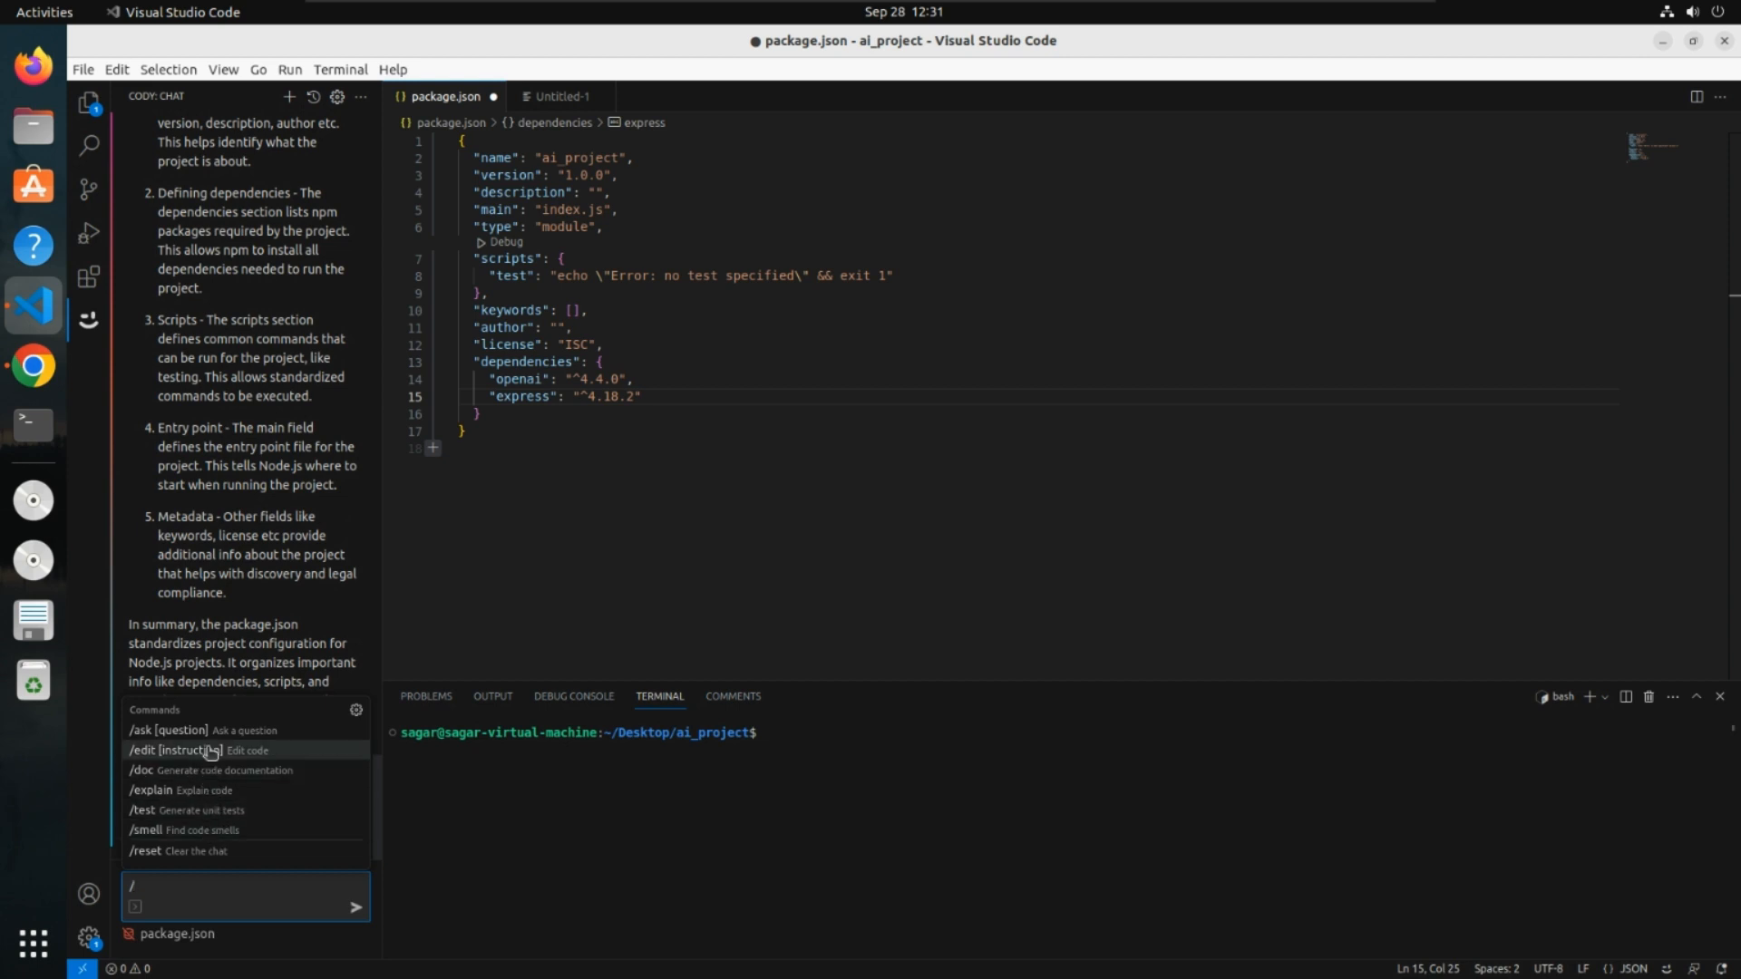